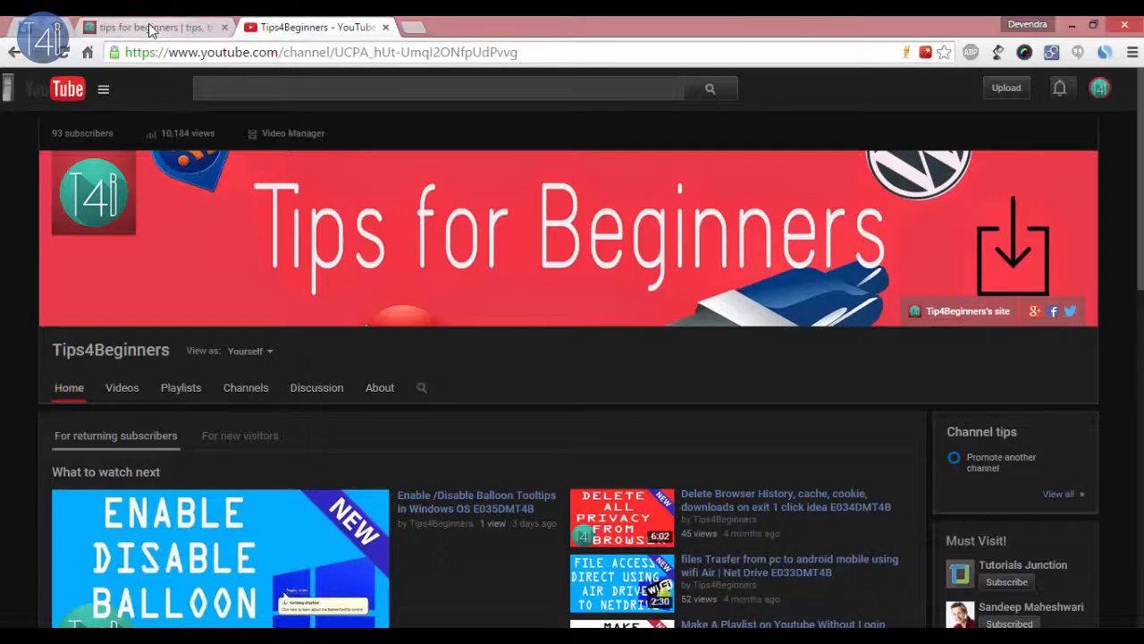
Step: Search Google for 'inrfan view' in a fresh Chrome tab
left_click(152, 27)
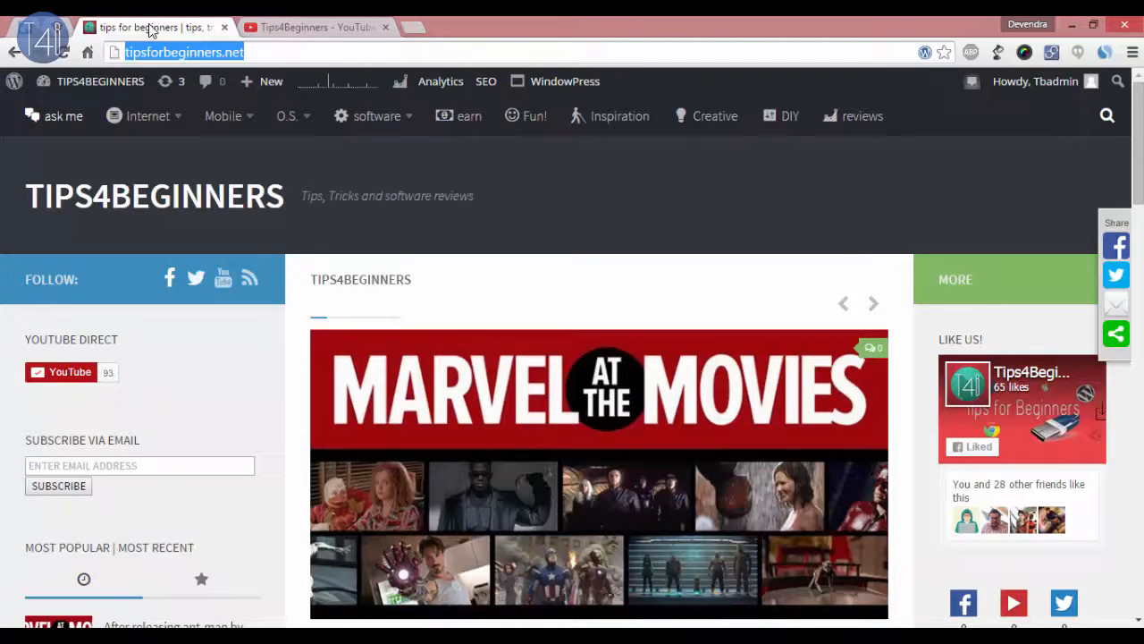
left_click(312, 27)
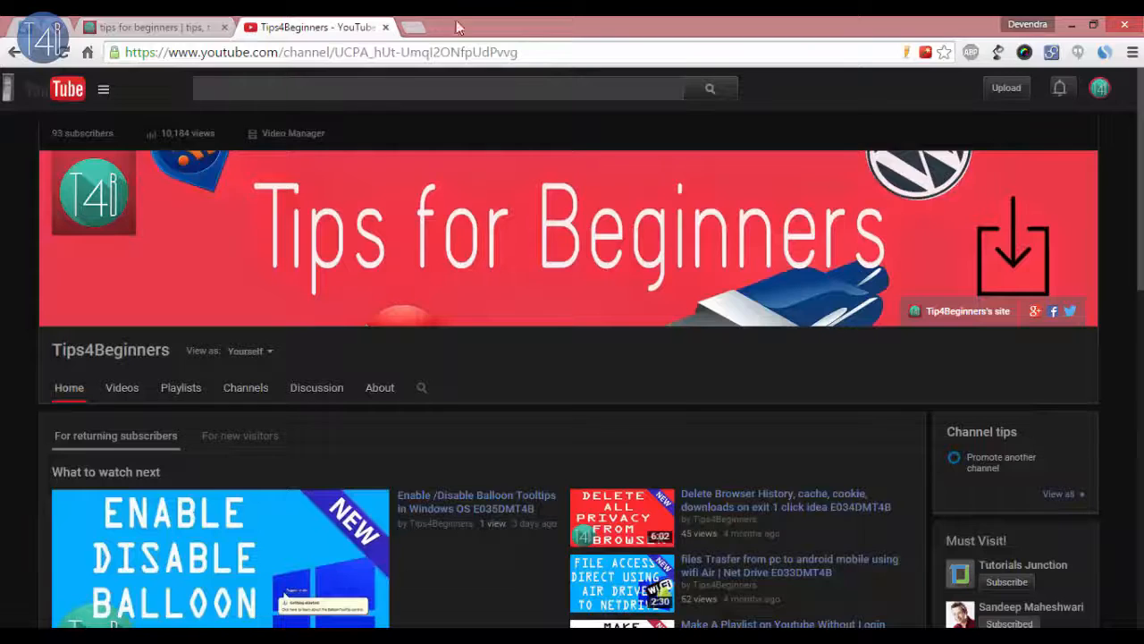
left_click(411, 27)
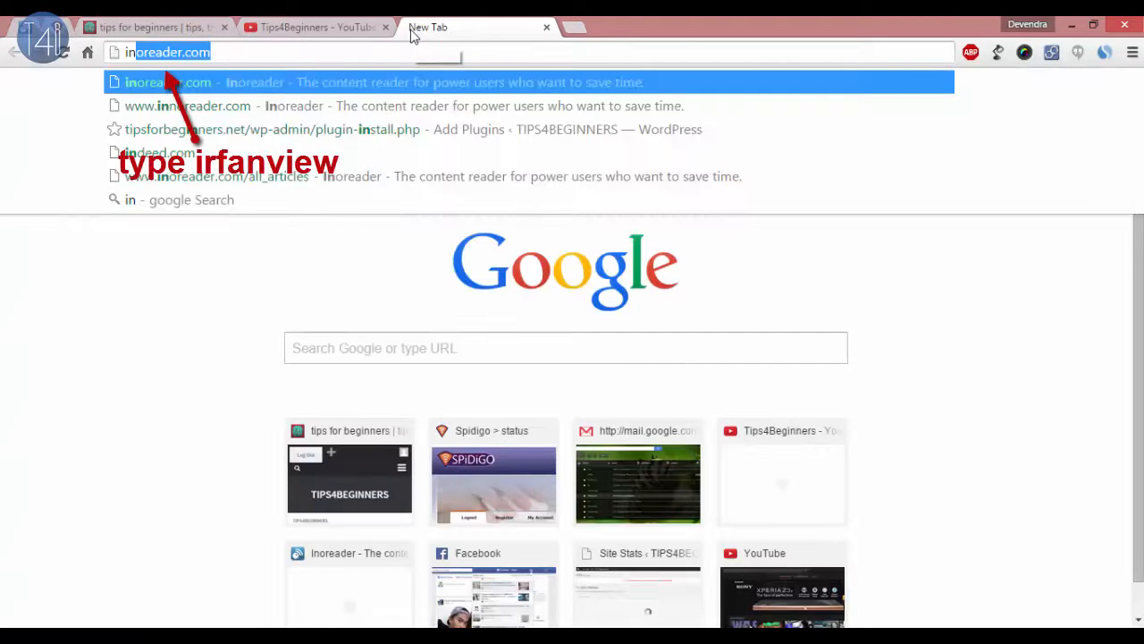
type("inrfan view")
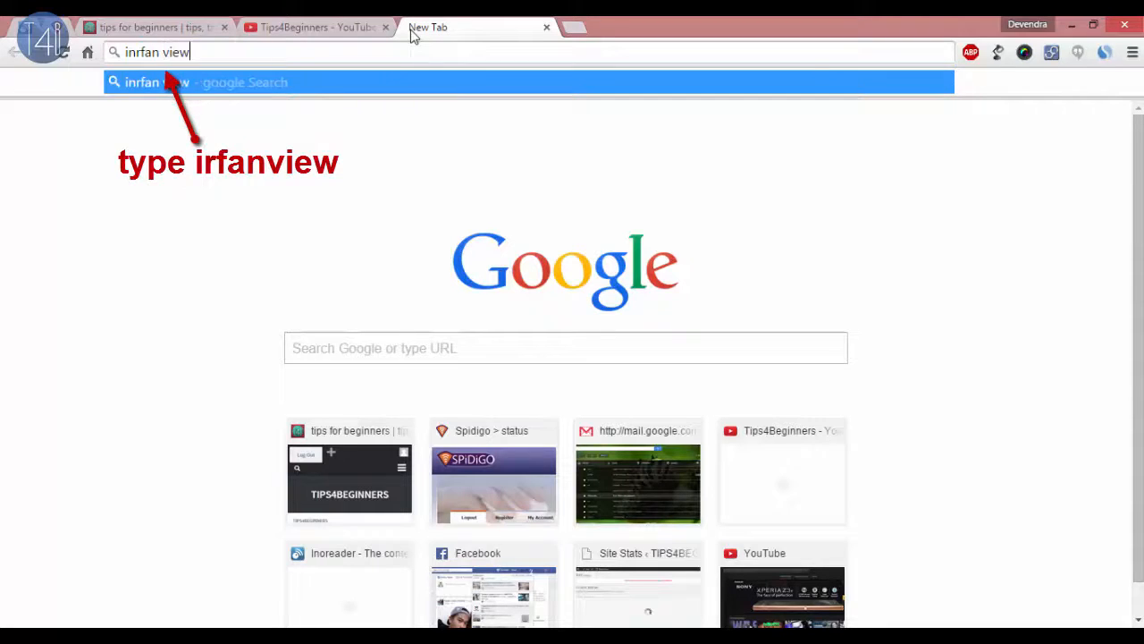
key("Return")
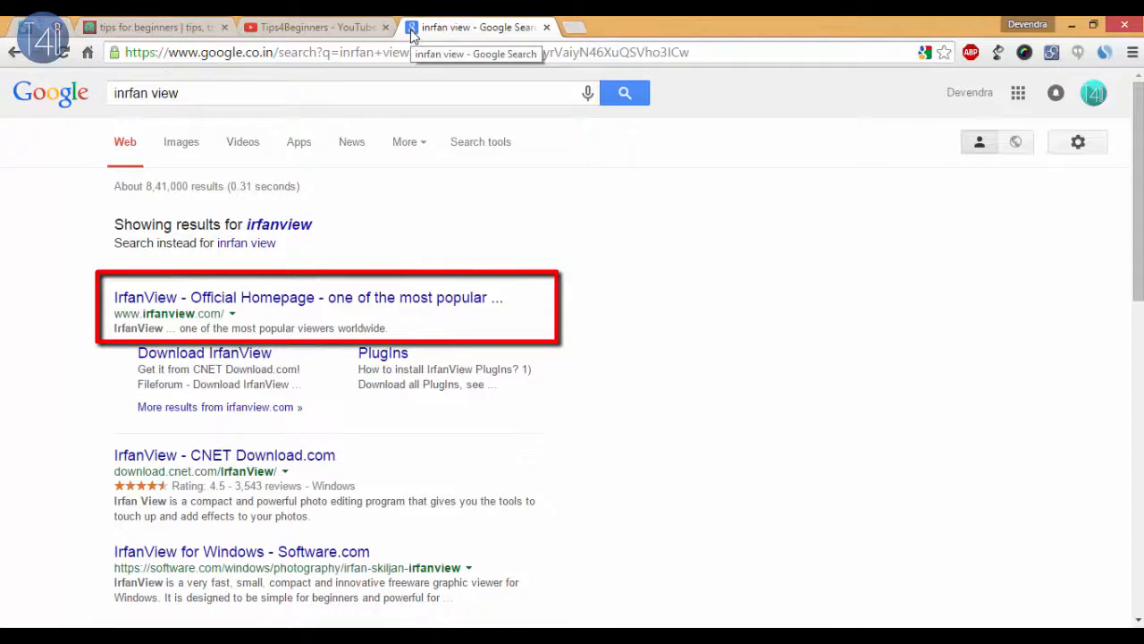
mouse_move(283, 297)
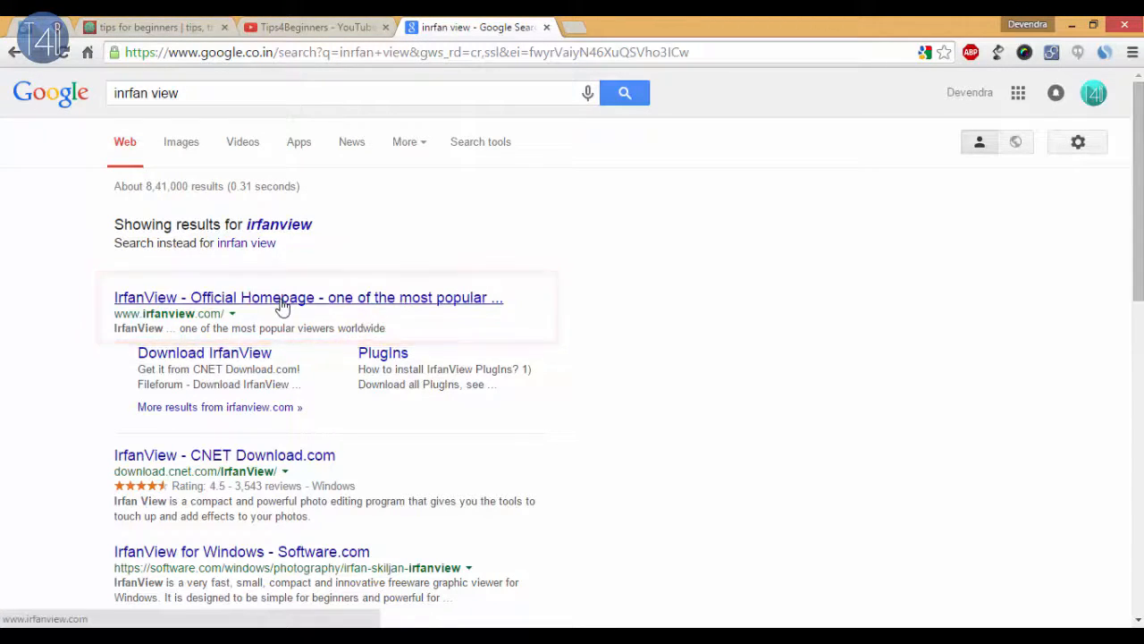
Step: Go to the IrfanView official homepage and start downloading the current version
left_click(308, 296)
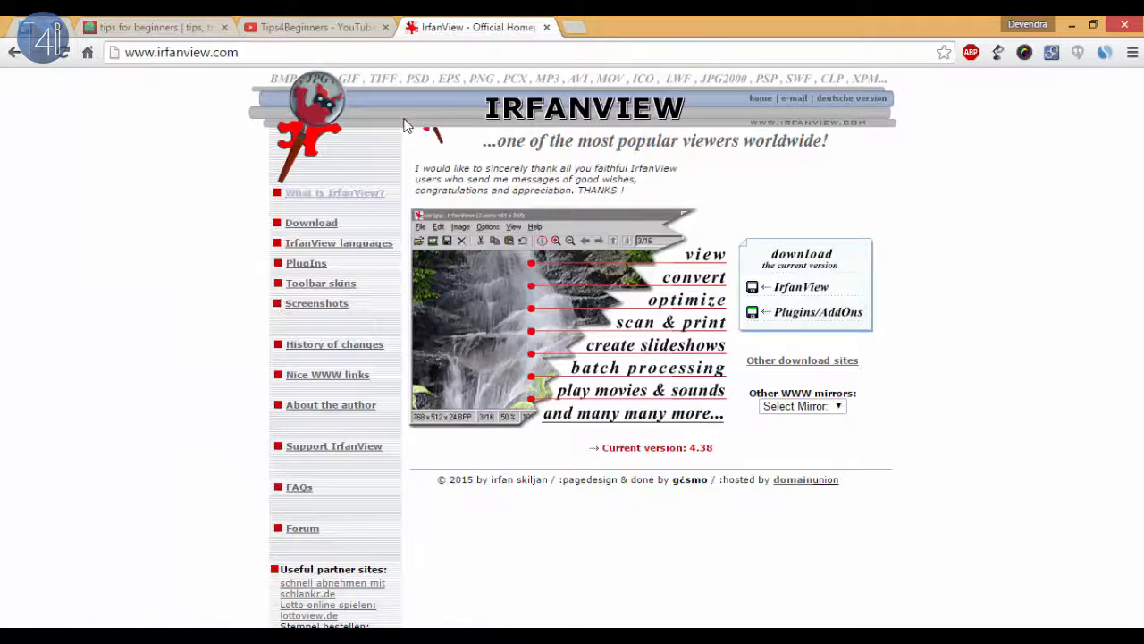
mouse_move(543, 194)
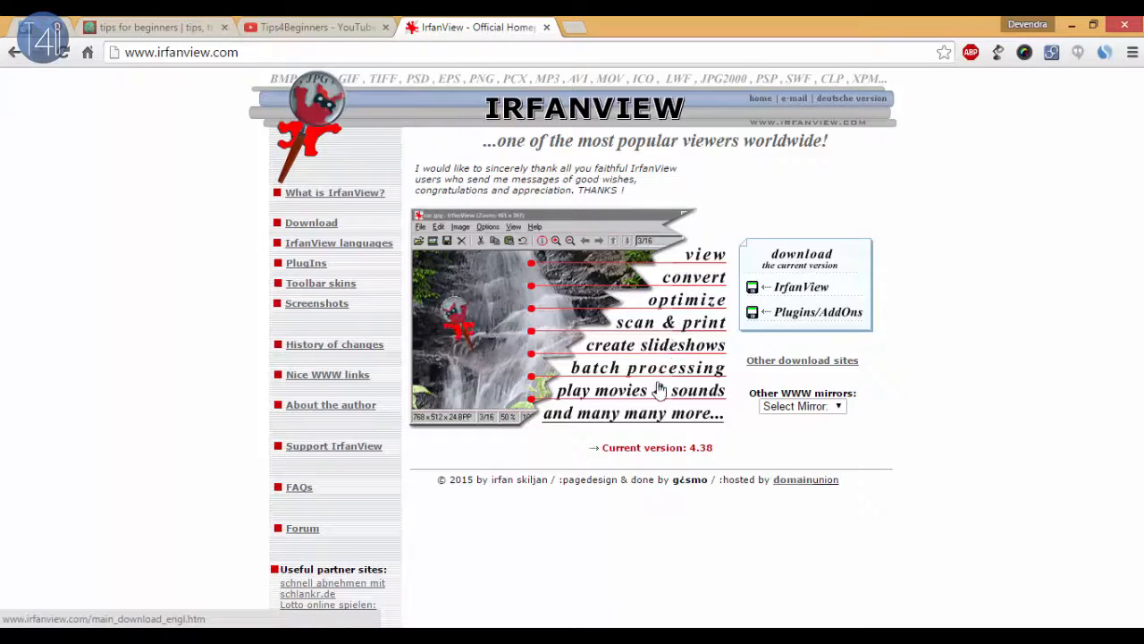
mouse_move(801, 287)
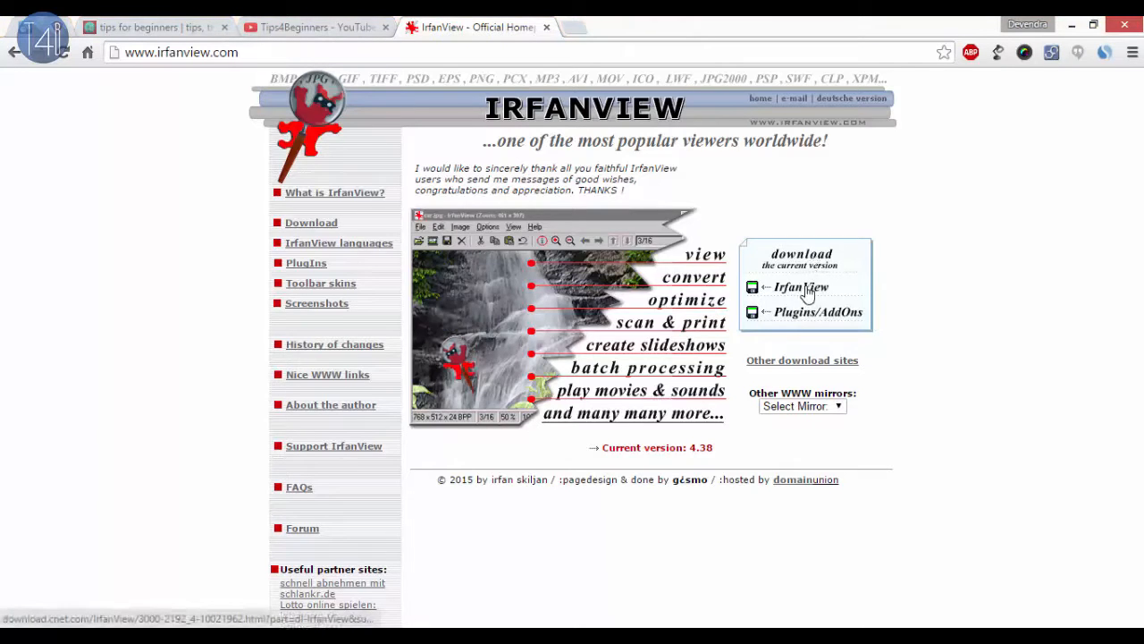
left_click(801, 287)
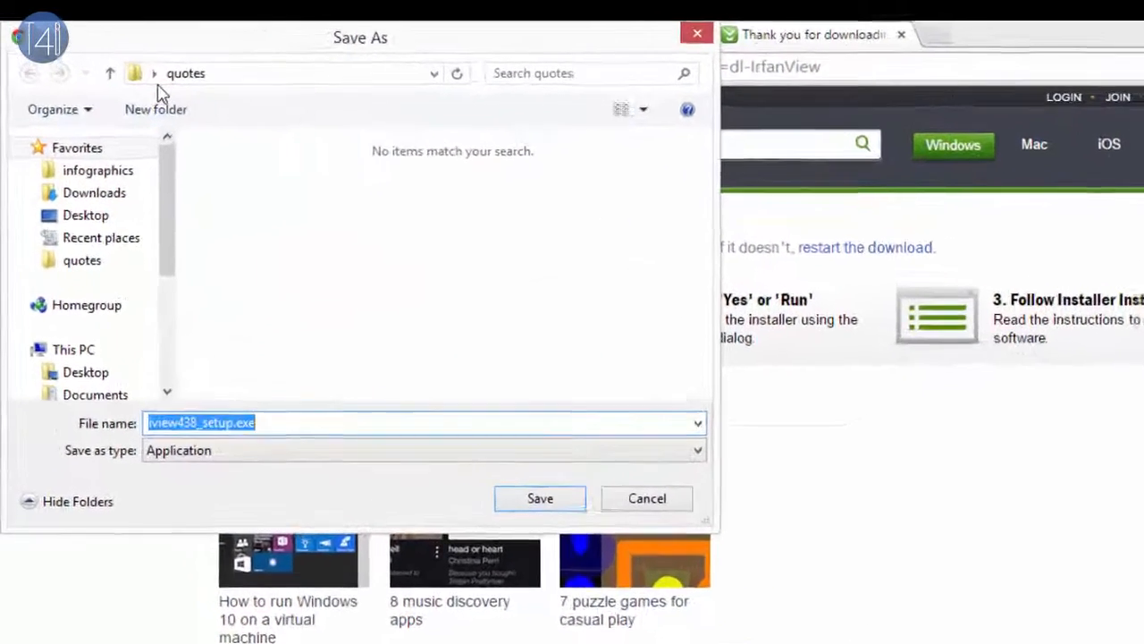
Step: Save the iview438_setup.exe installer to the Desktop
left_click(86, 215)
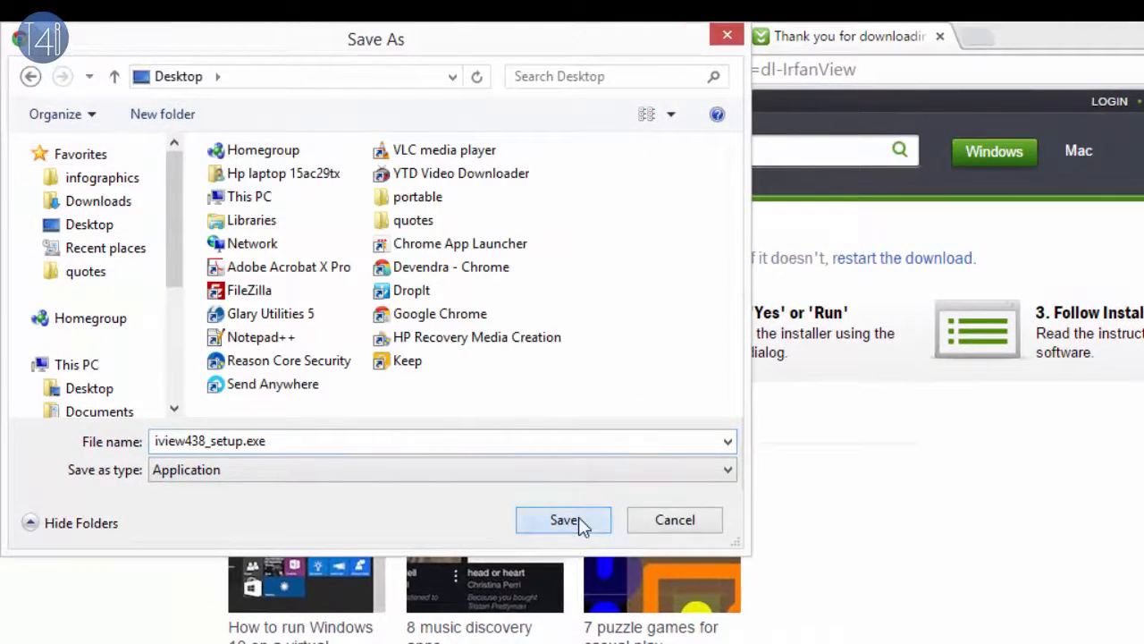
left_click(563, 519)
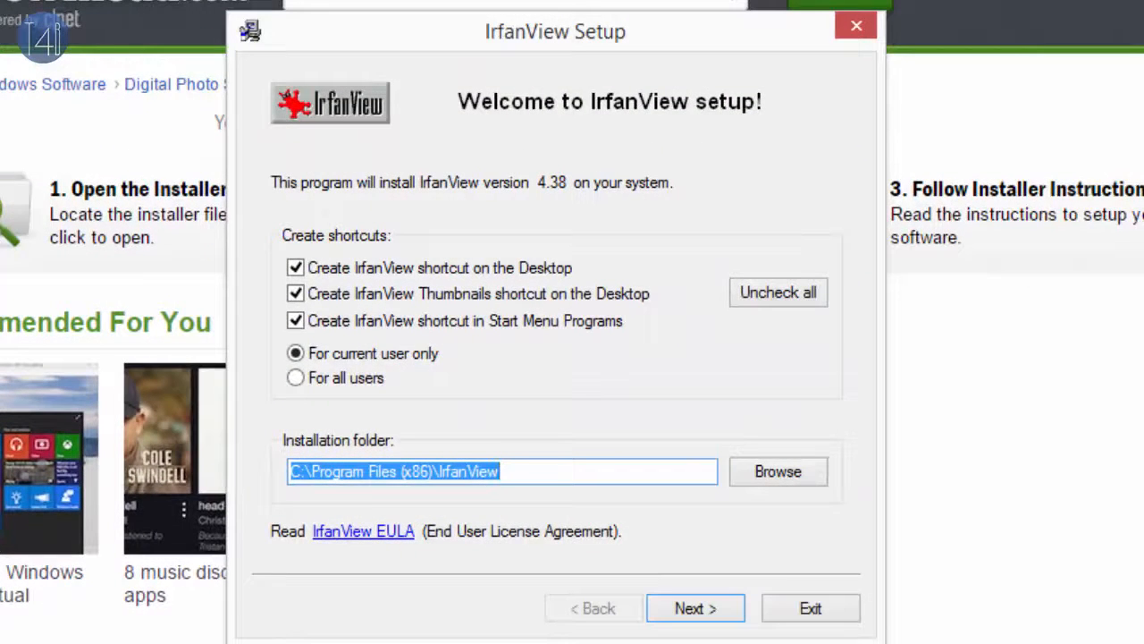
Step: Install IrfanView 4.38 for all users with image-only file associations and finish setup
left_click(296, 377)
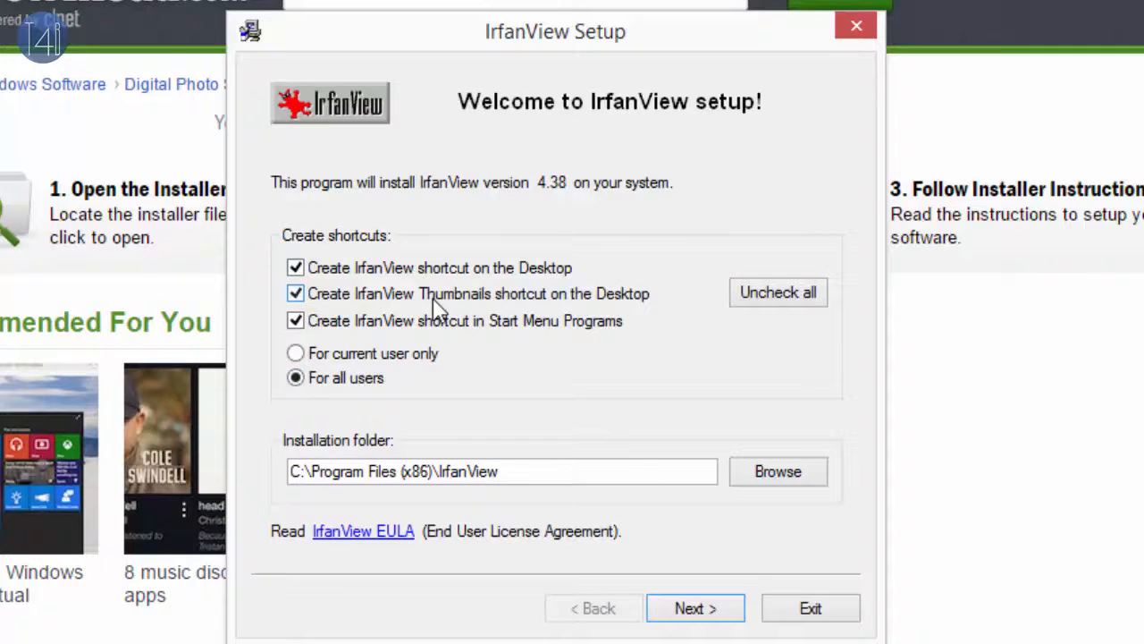
left_click(694, 608)
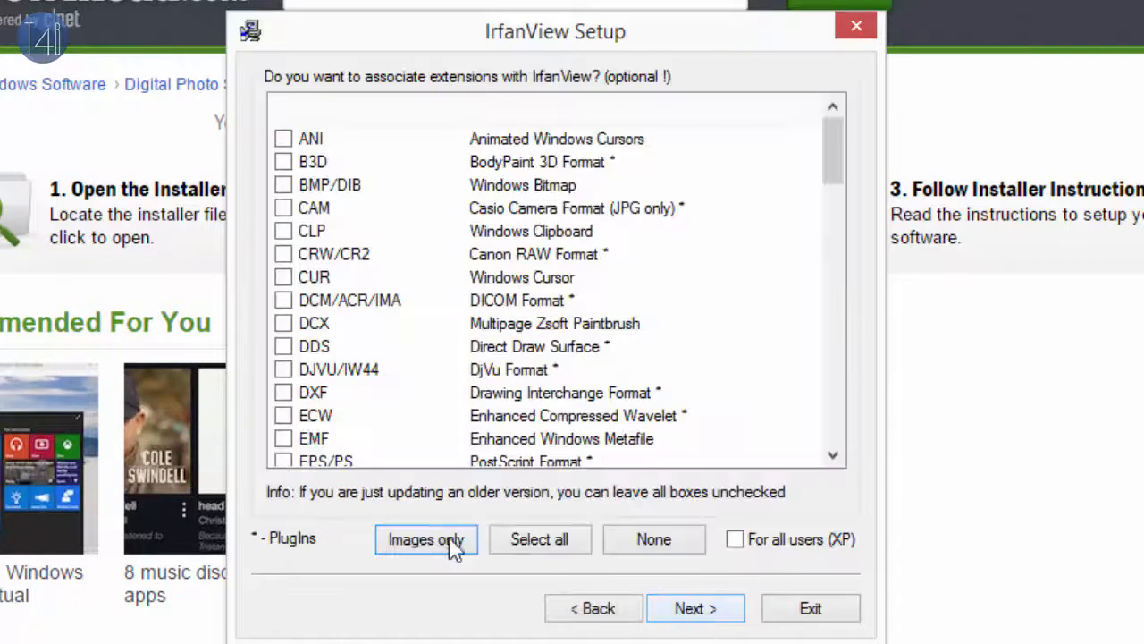
left_click(425, 540)
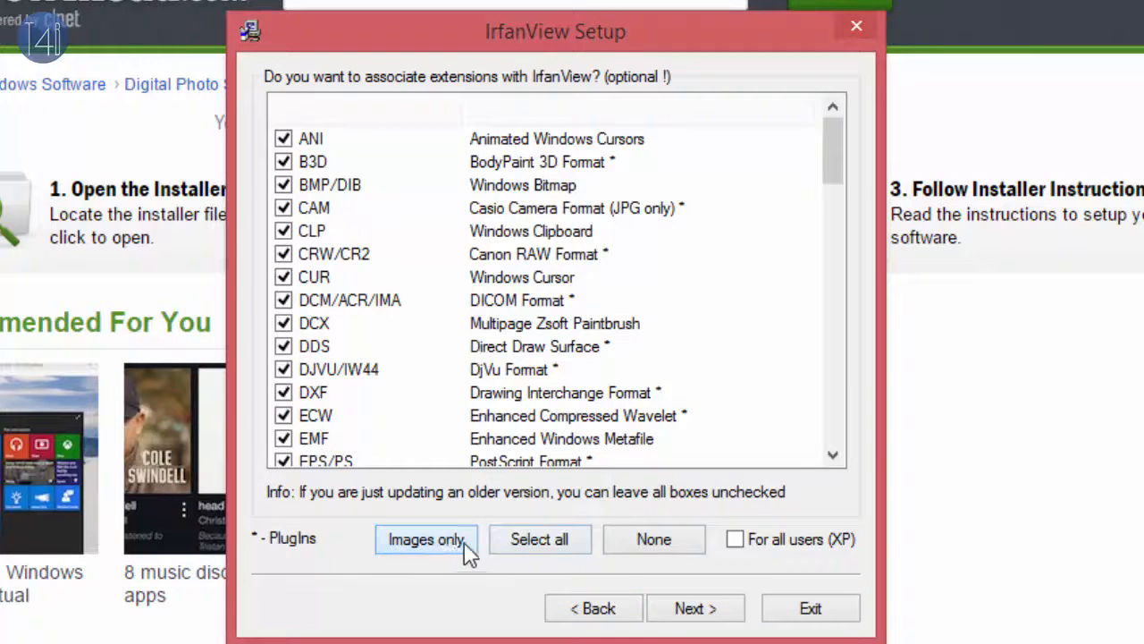
left_click(695, 608)
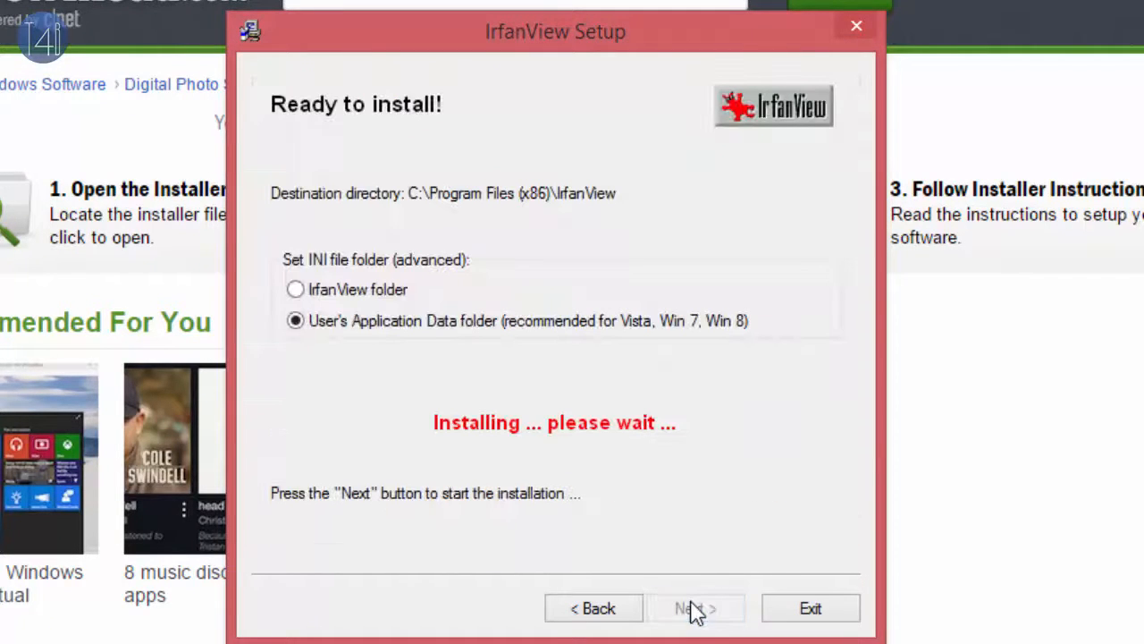
left_click(696, 608)
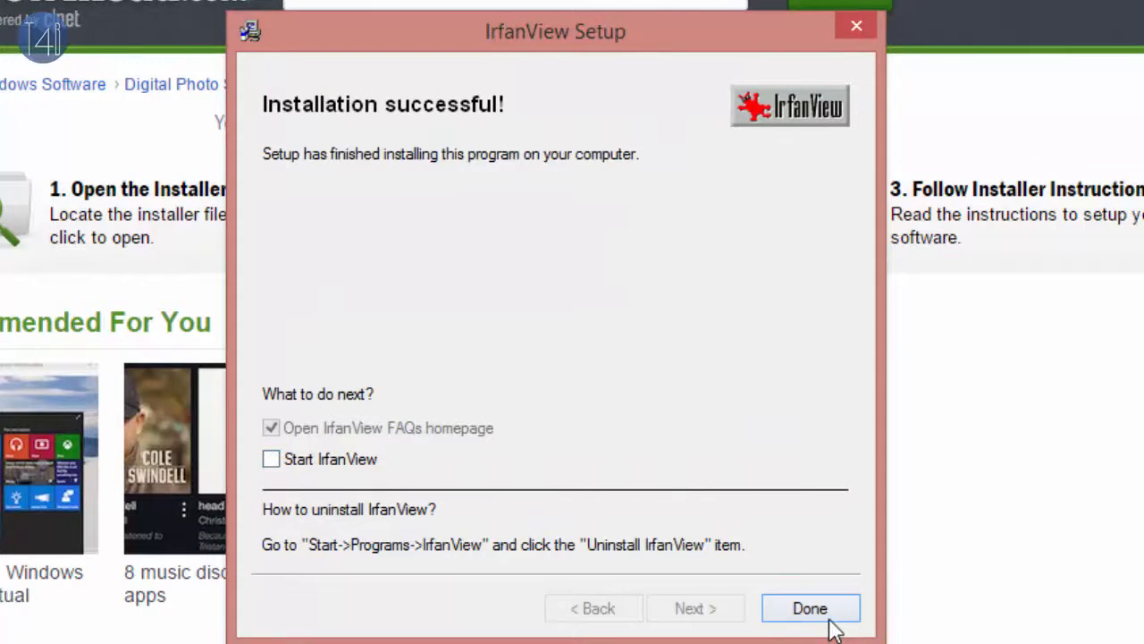
left_click(810, 608)
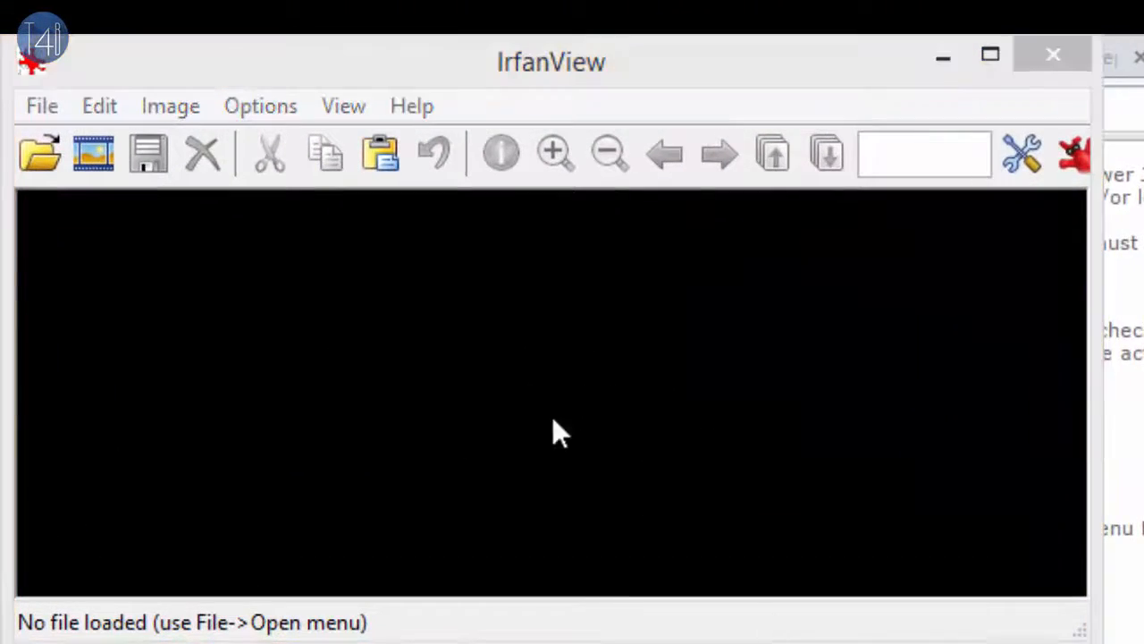
Step: Launch the Thumbnails browser from IrfanView's File menu
left_click(25, 64)
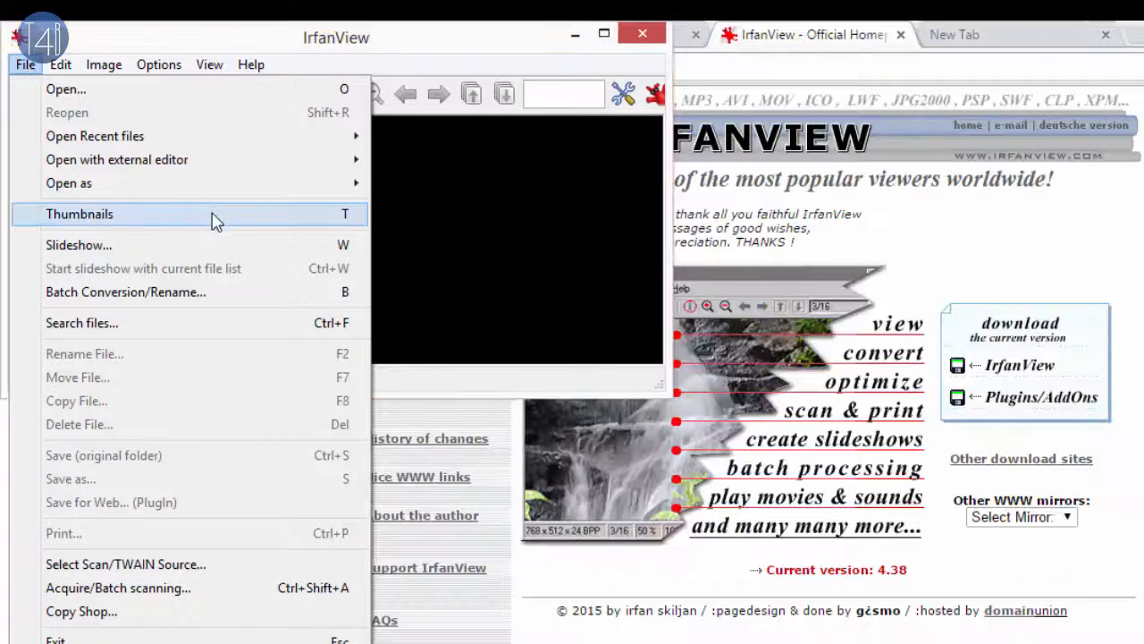
left_click(78, 214)
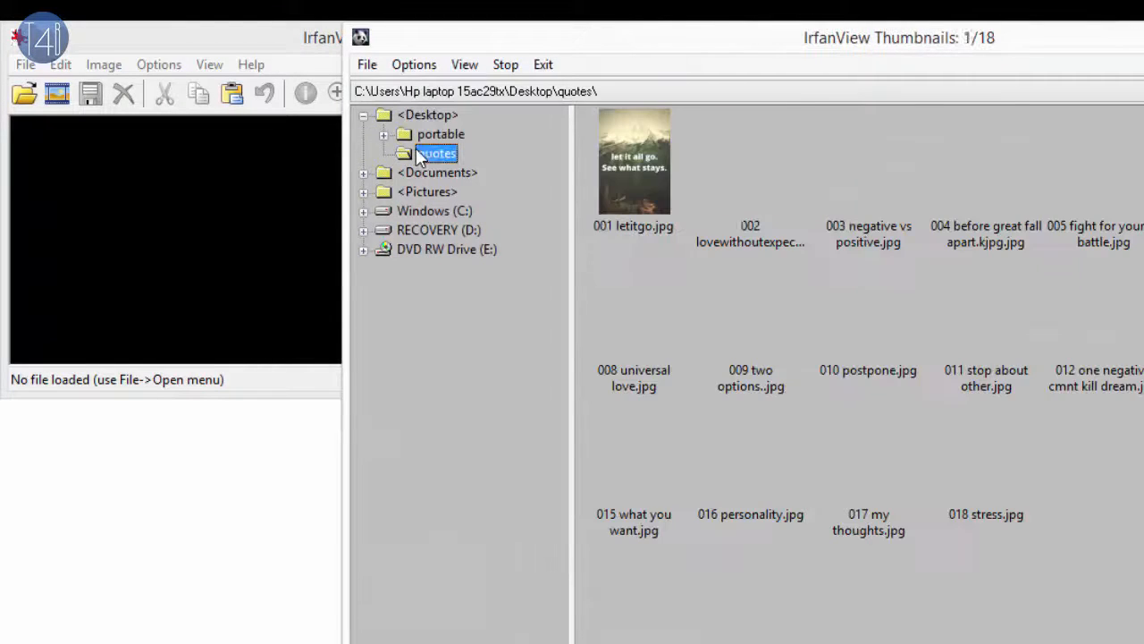
Step: Save all 18 quote images from the Desktop quotes folder as the current slideshow
left_click(436, 154)
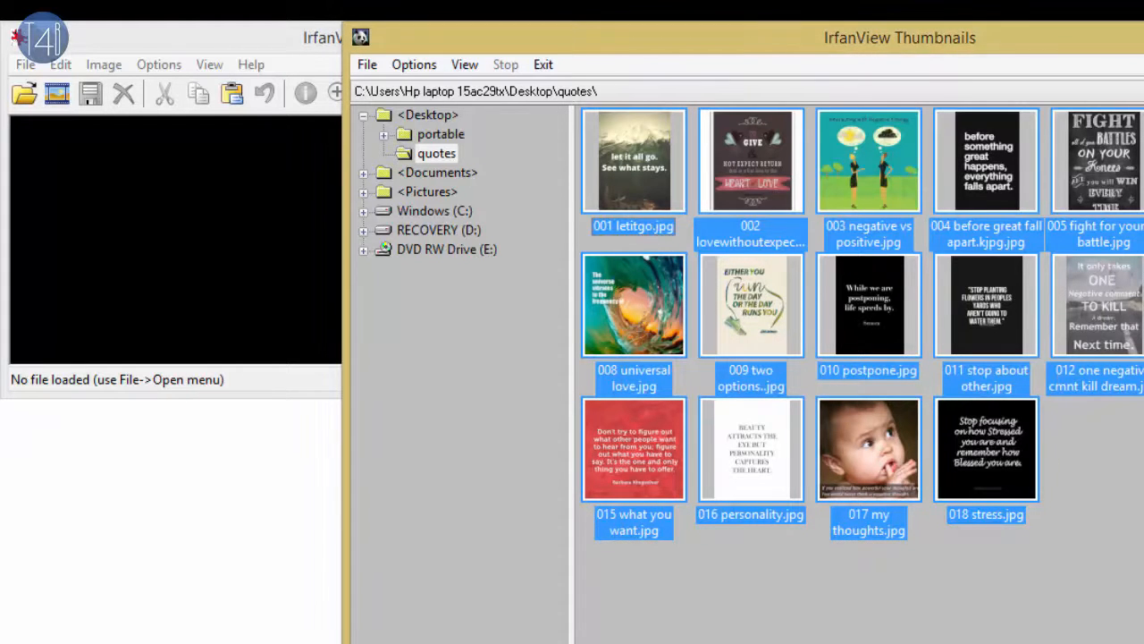
left_click(367, 64)
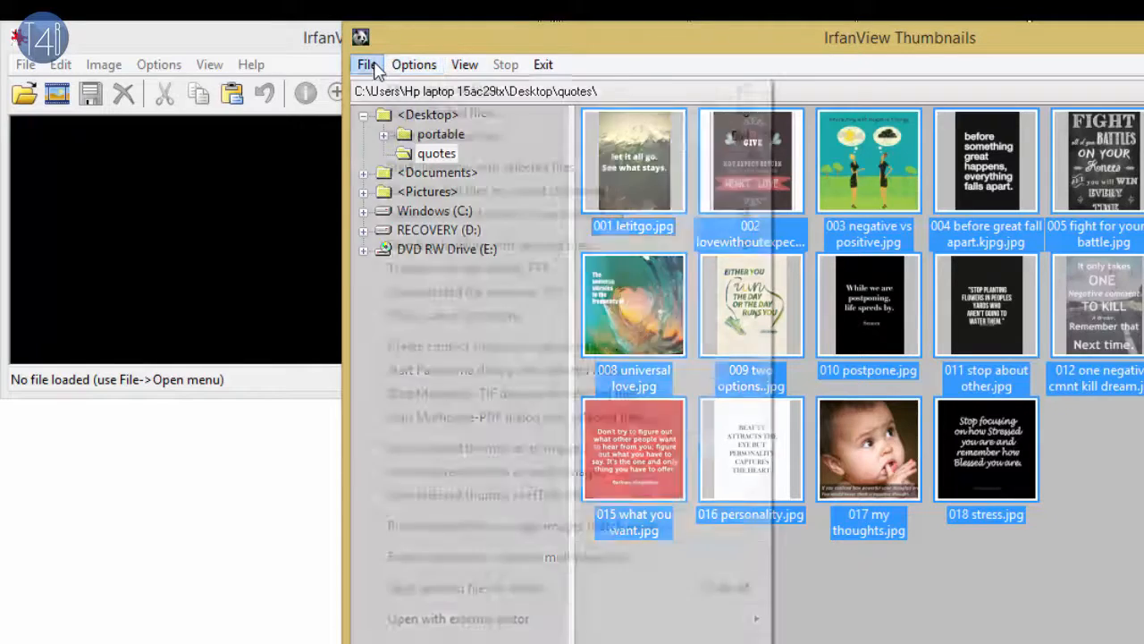
left_click(367, 64)
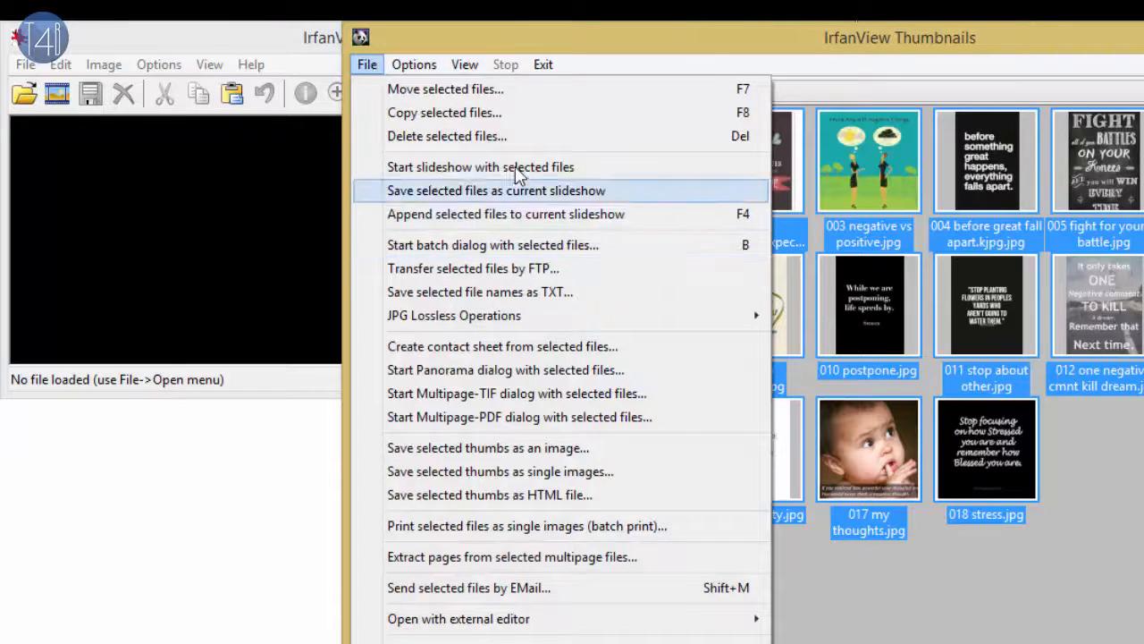
mouse_move(537, 193)
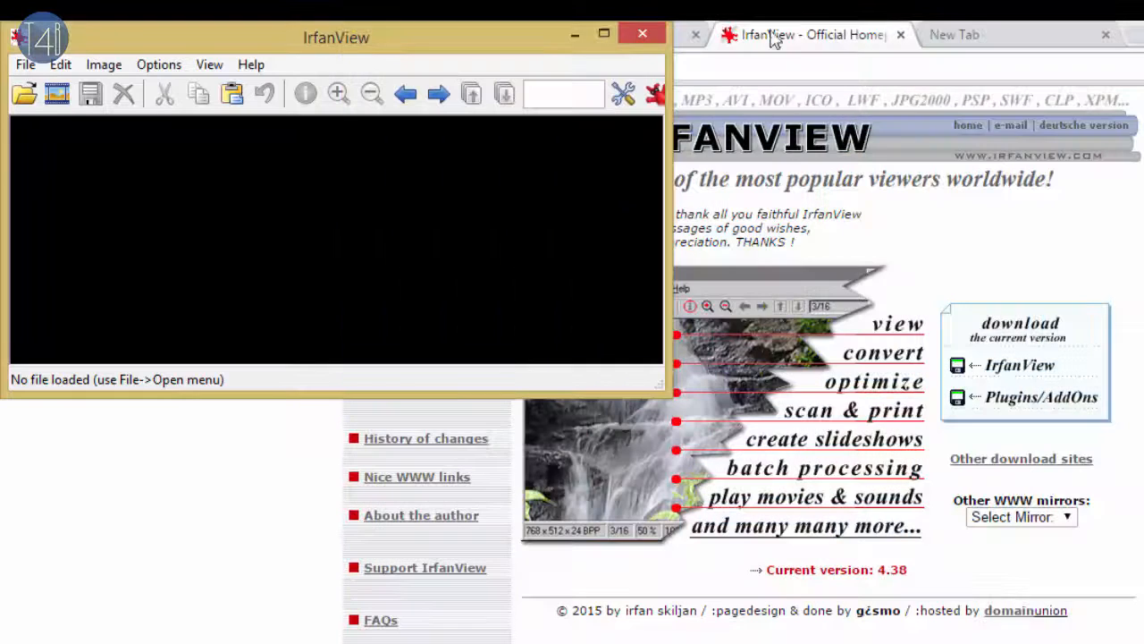
left_click(25, 64)
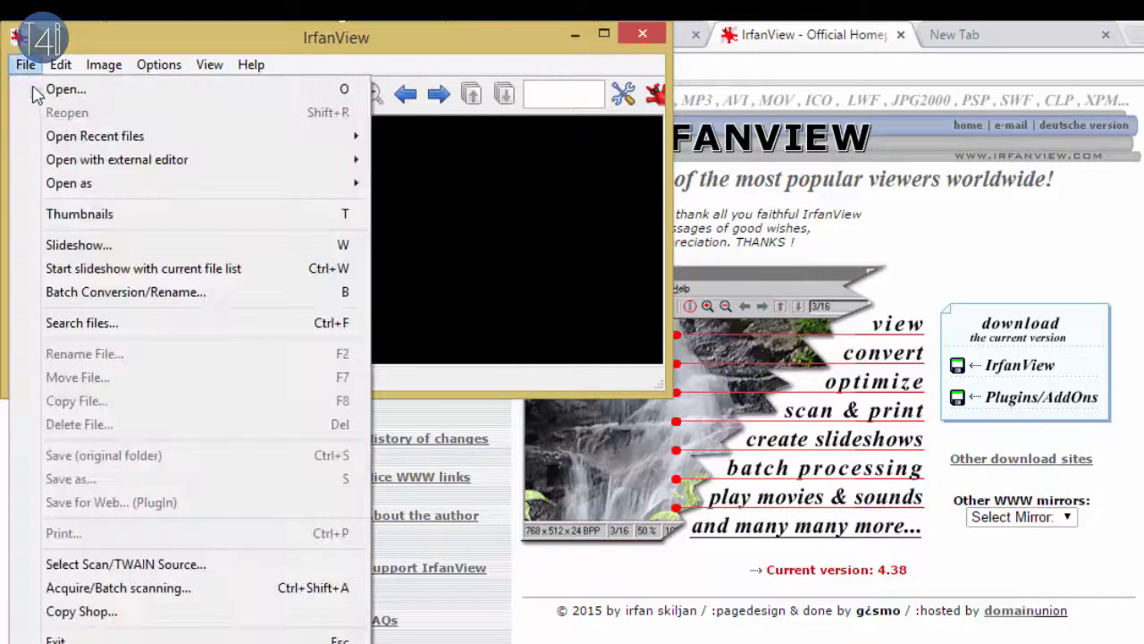
mouse_move(79, 245)
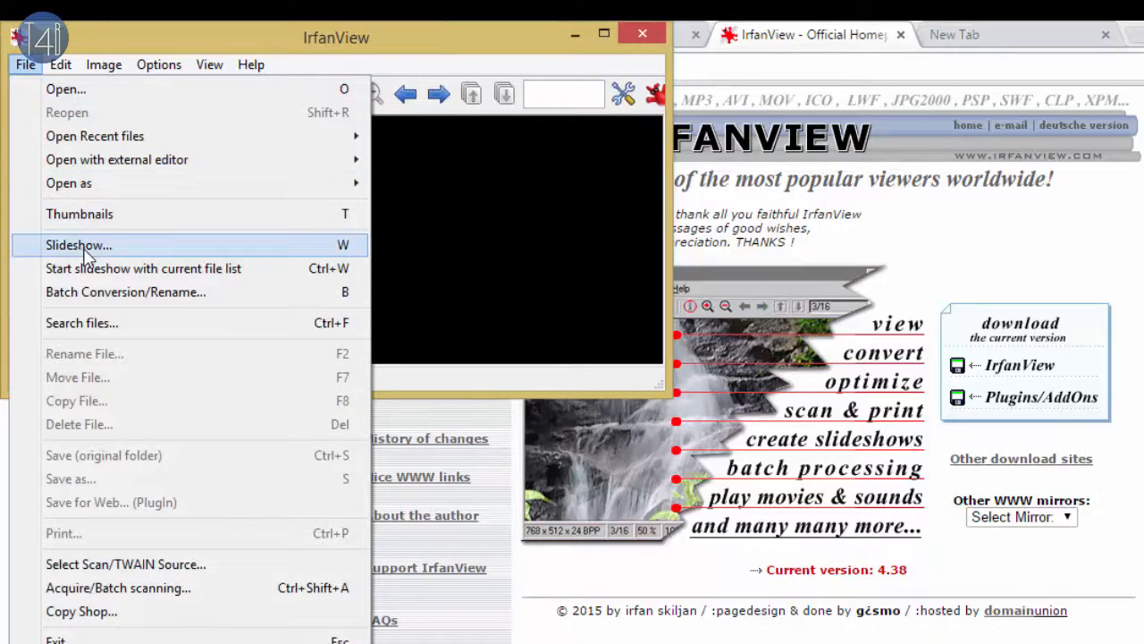
left_click(78, 245)
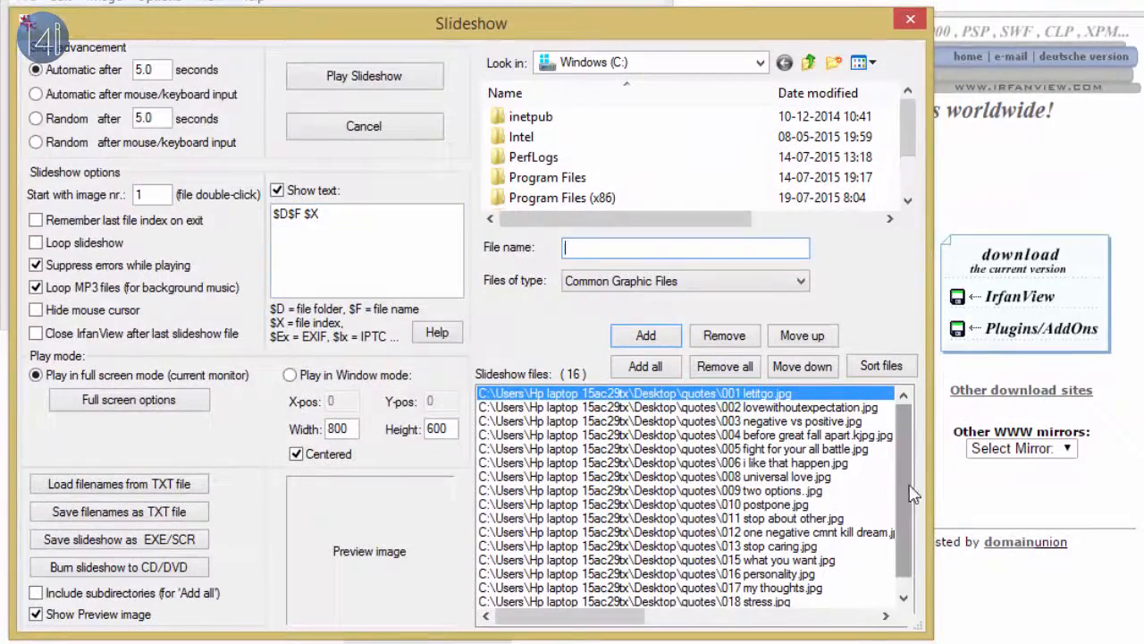
scroll("down", 3)
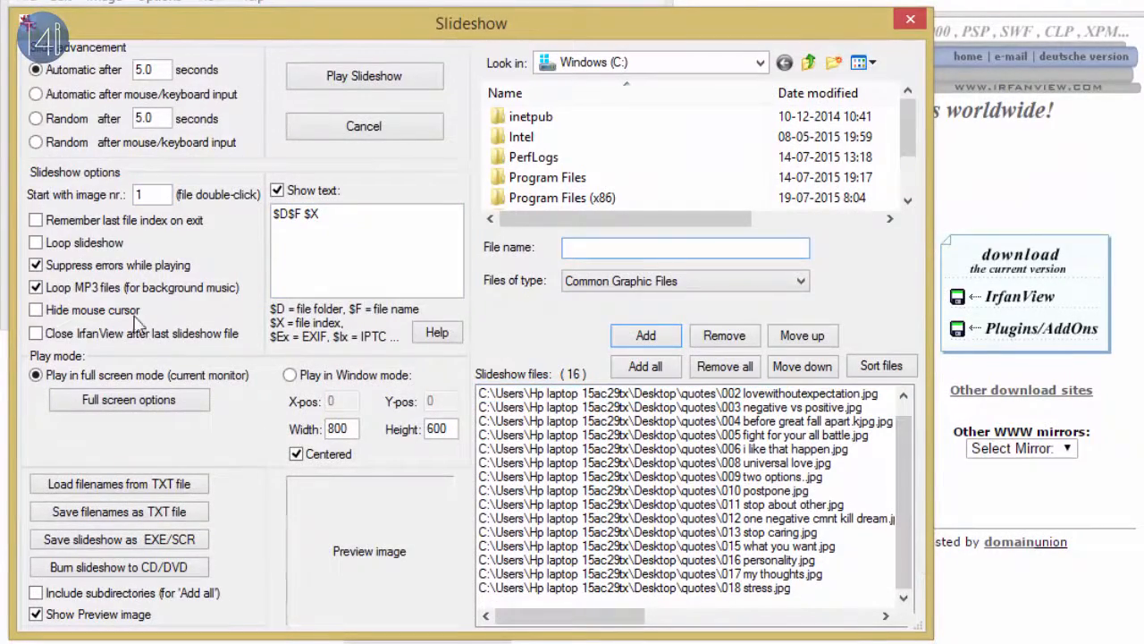
left_click(36, 118)
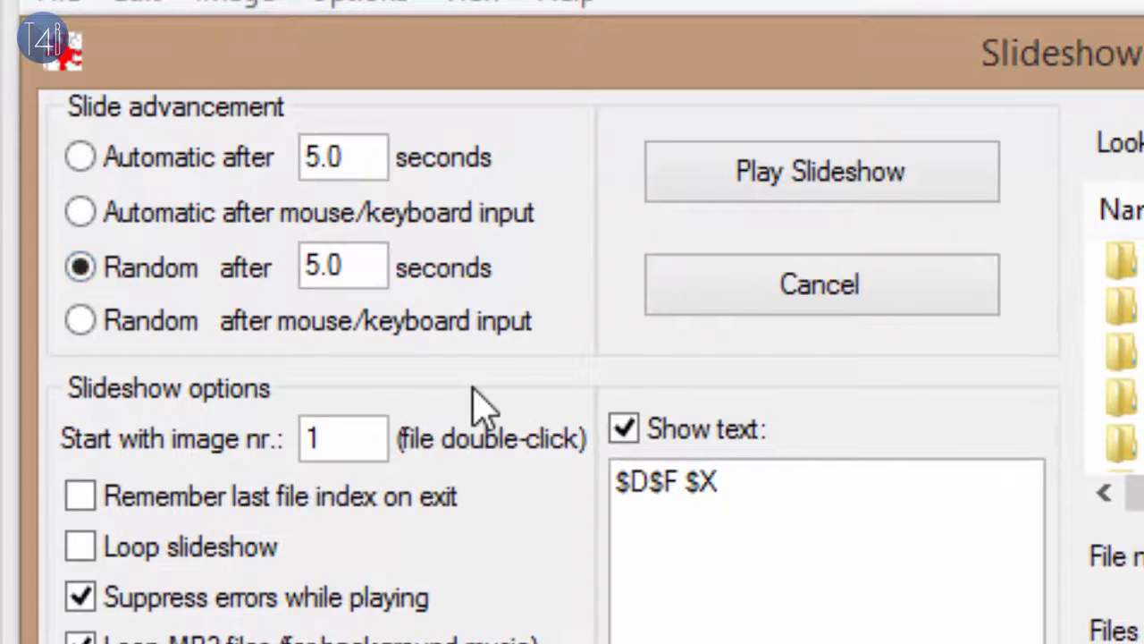
mouse_move(784, 193)
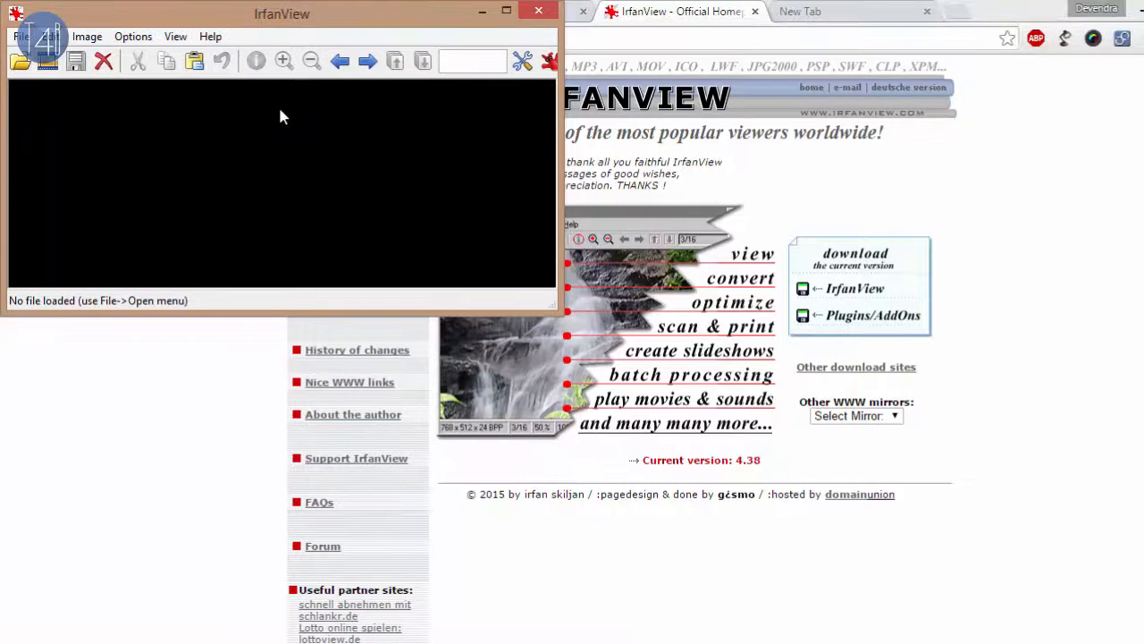
Step: In Slideshow settings, switch off 'Loop MP3 files' and 'Show text'
left_click(20, 35)
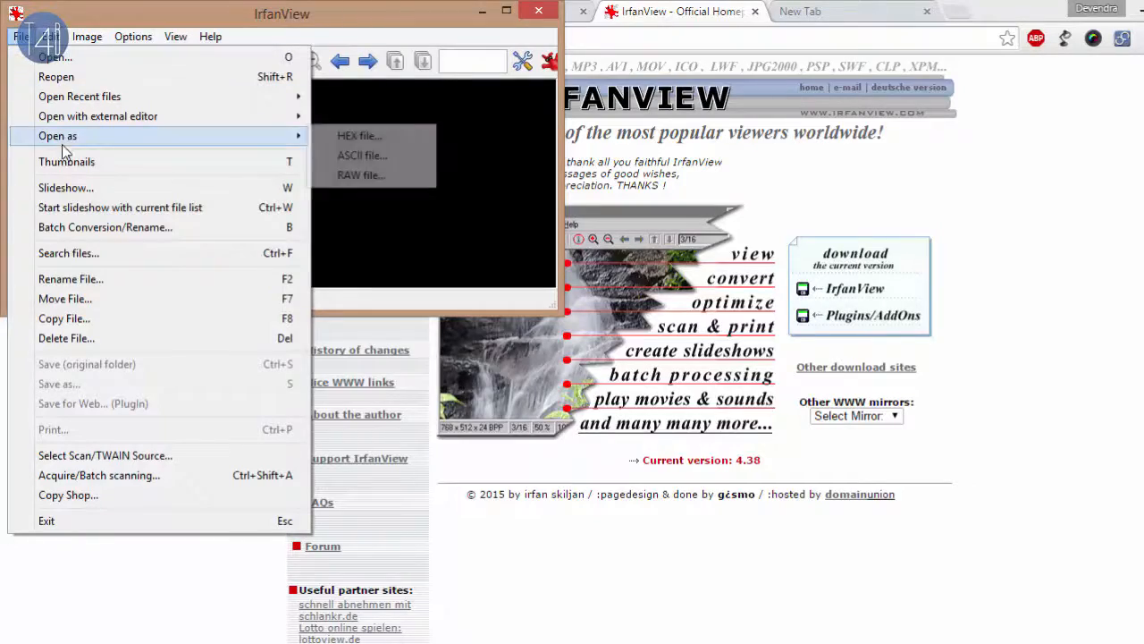
mouse_move(64, 188)
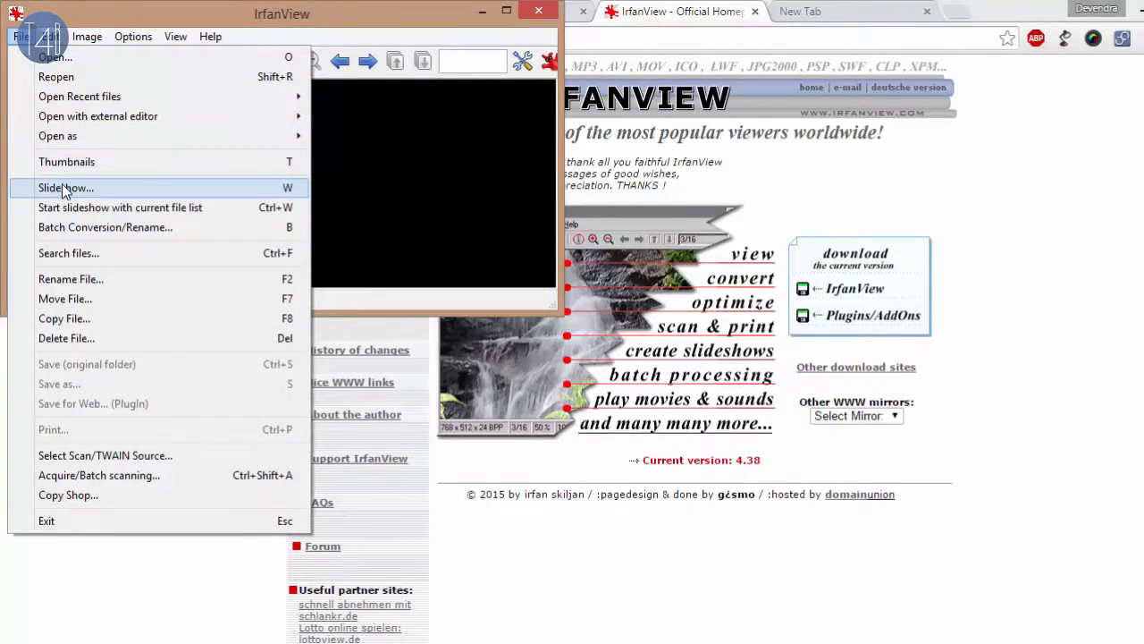
left_click(64, 188)
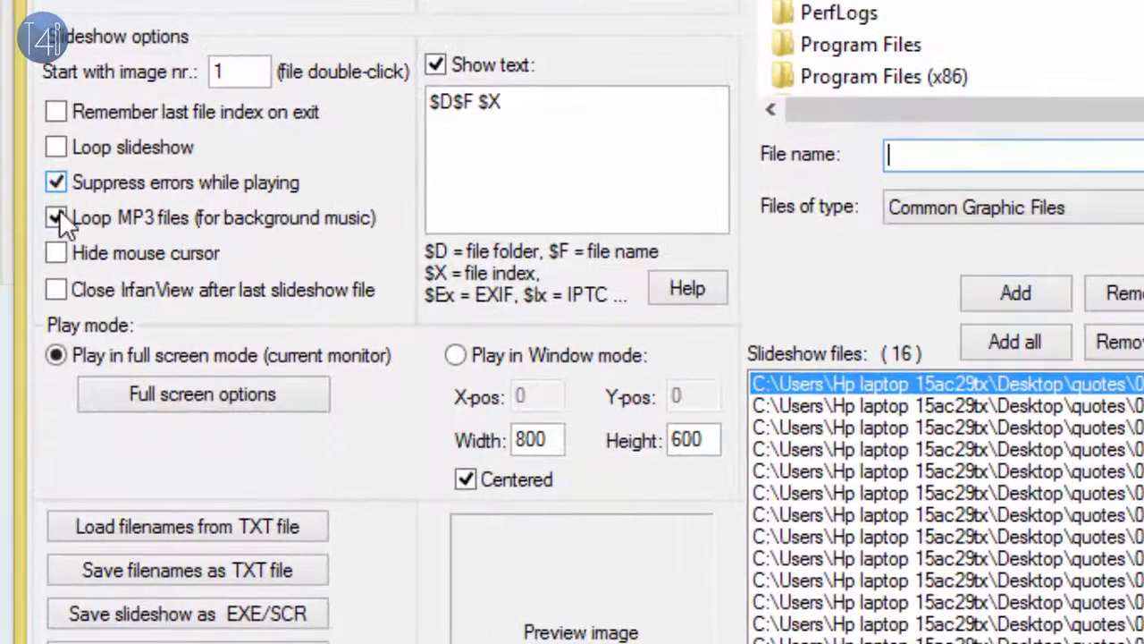
left_click(56, 218)
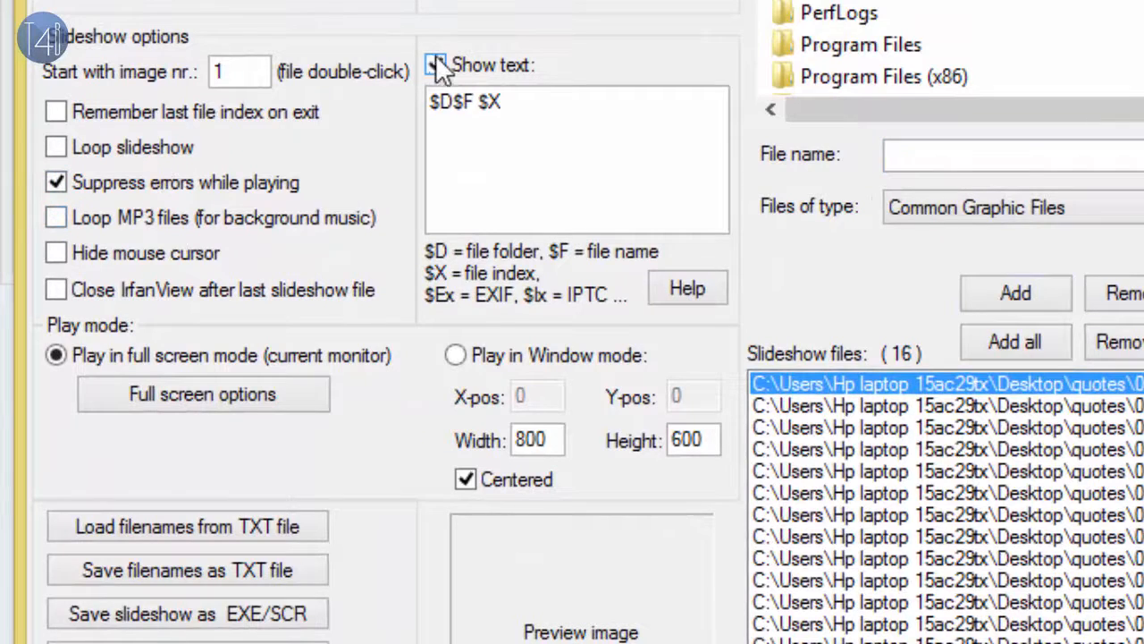
left_click(436, 64)
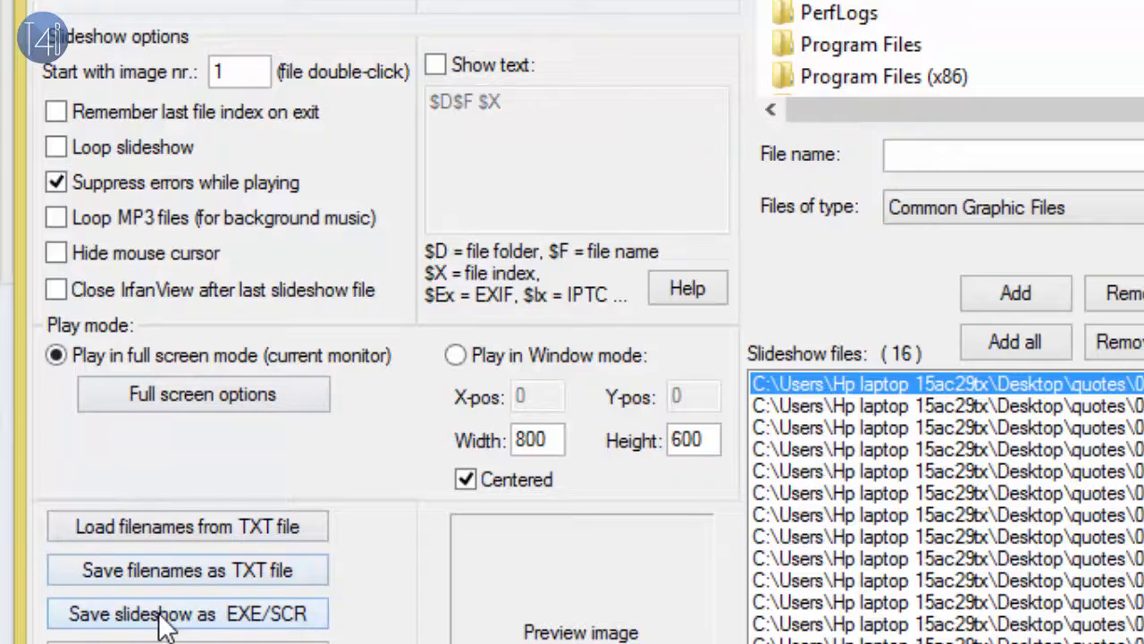
Step: Create the slideshow as SCR file MySlideshow on the Desktop, finishing with 0 errors
left_click(187, 613)
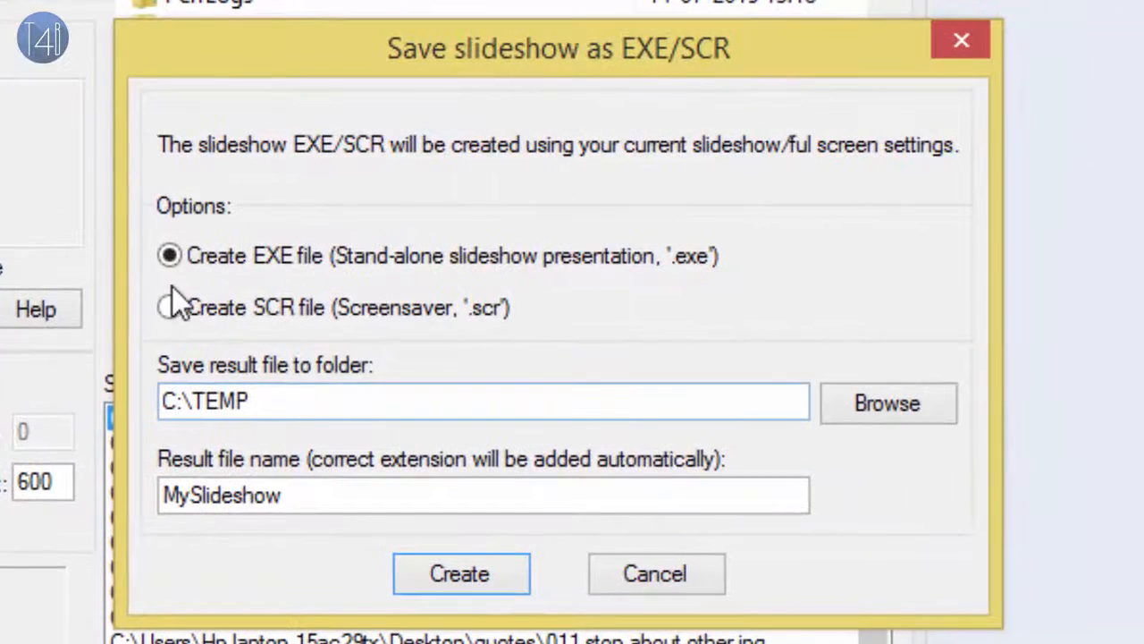
left_click(168, 308)
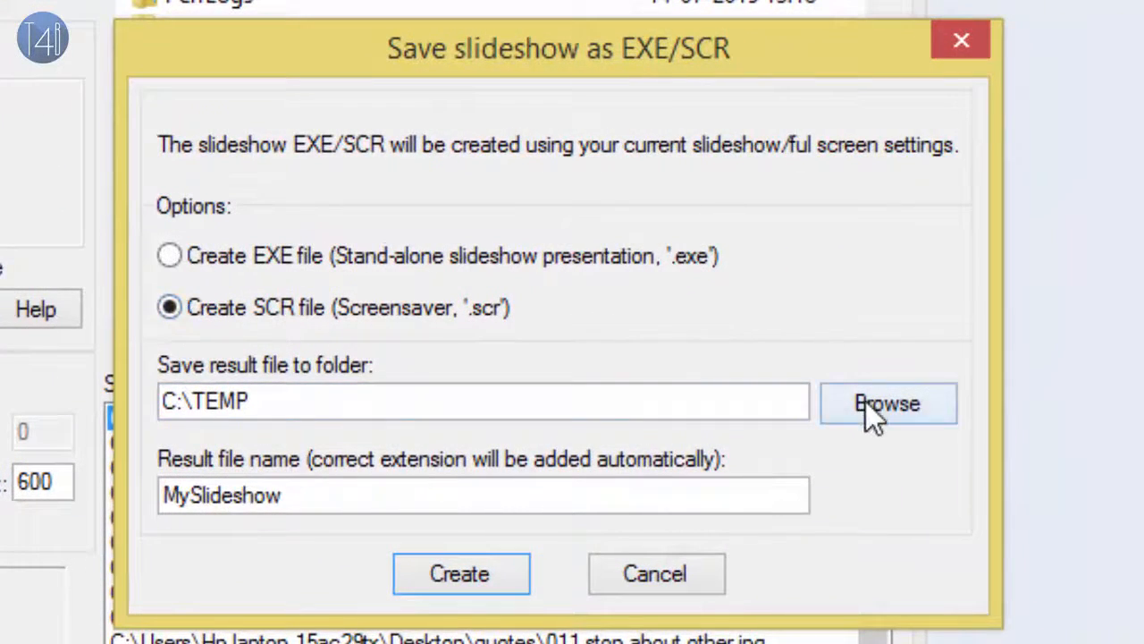
left_click(887, 404)
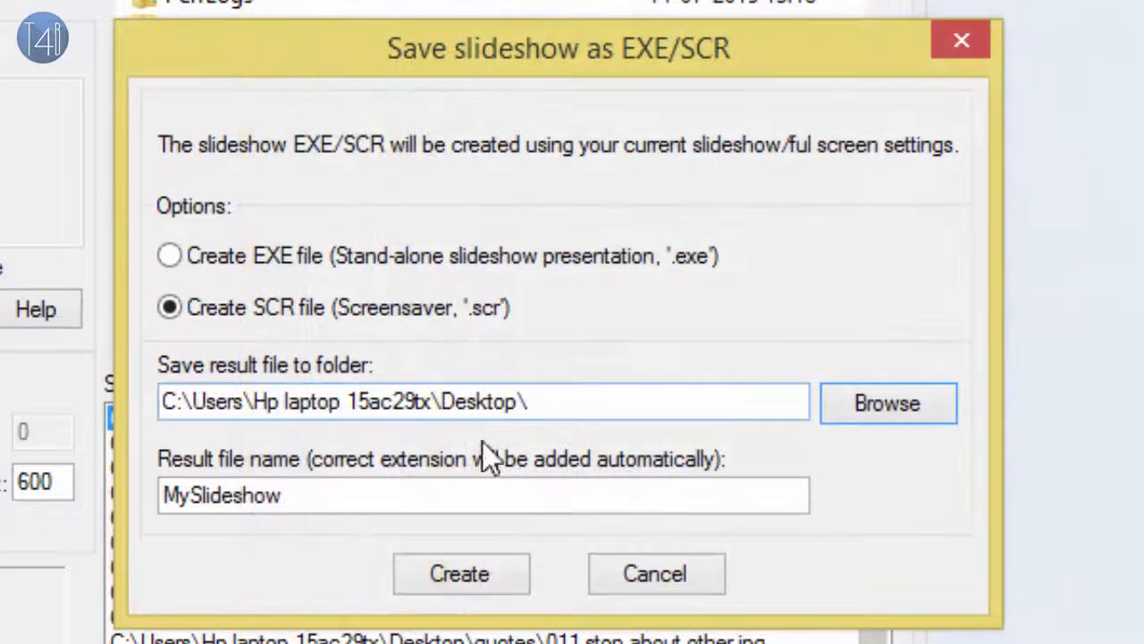
left_click(483, 495)
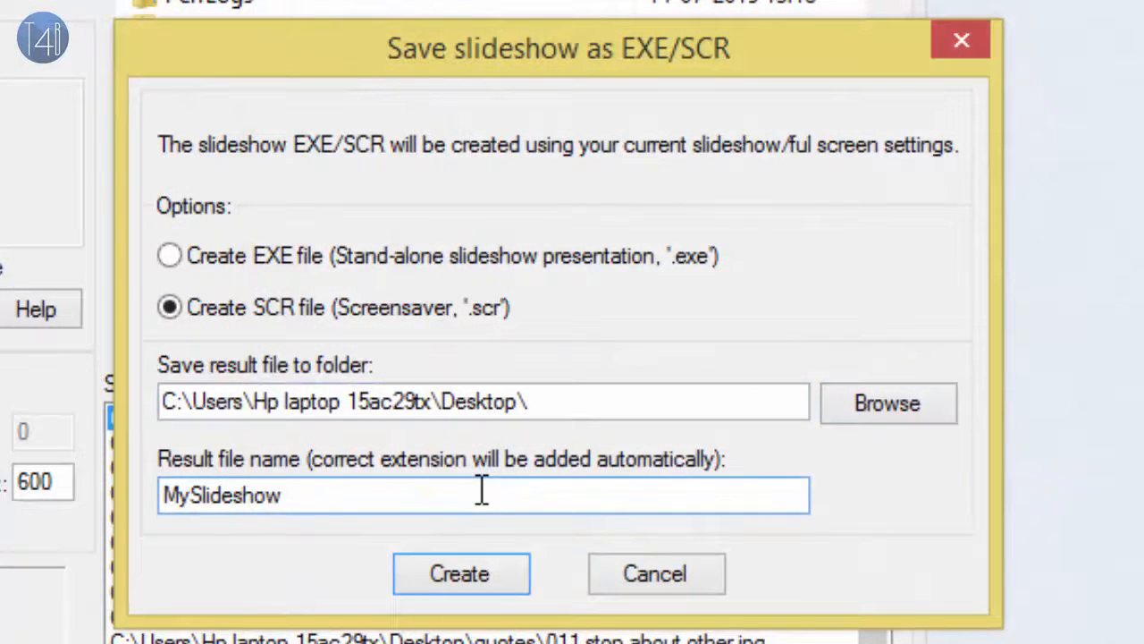
left_click(459, 572)
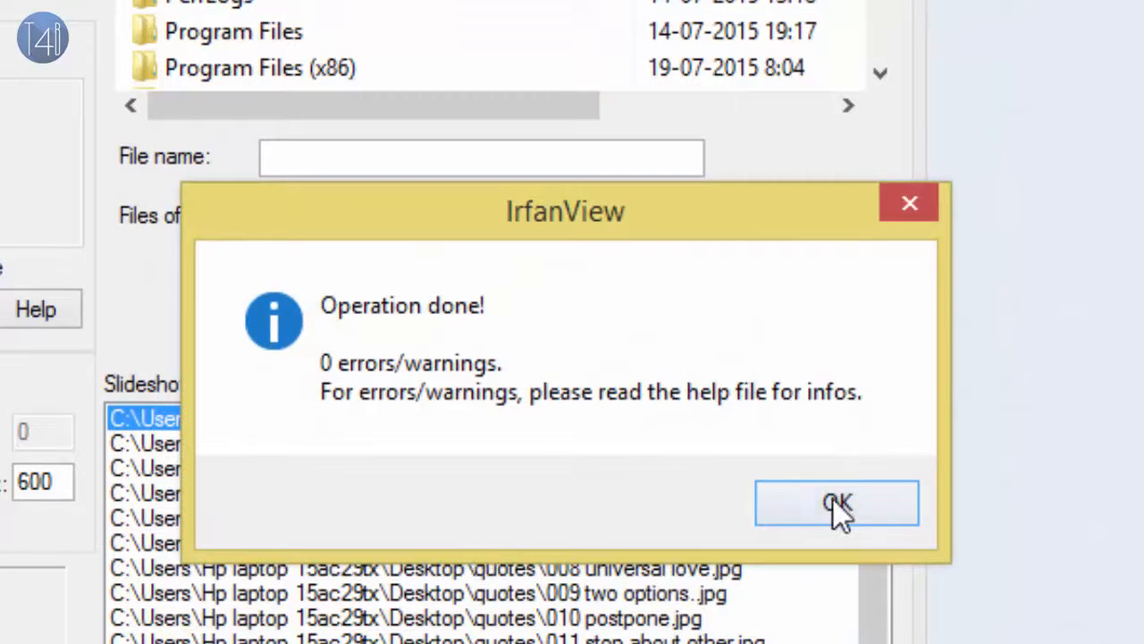
left_click(836, 502)
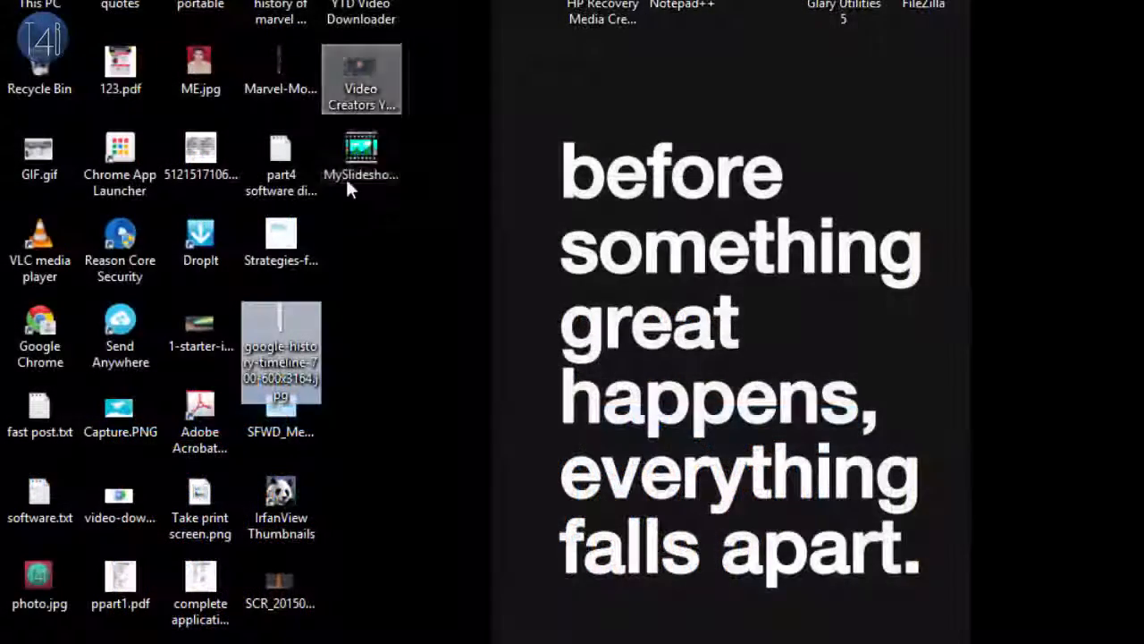
Step: Install MySlideshow.scr from its desktop right-click menu
left_click(361, 161)
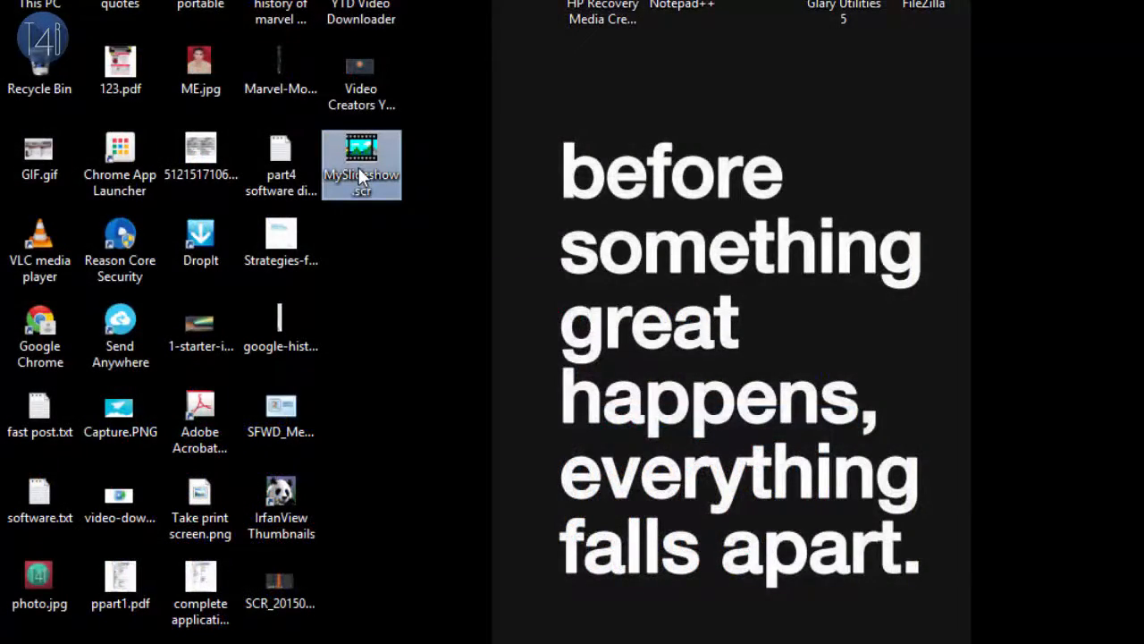
right_click(361, 164)
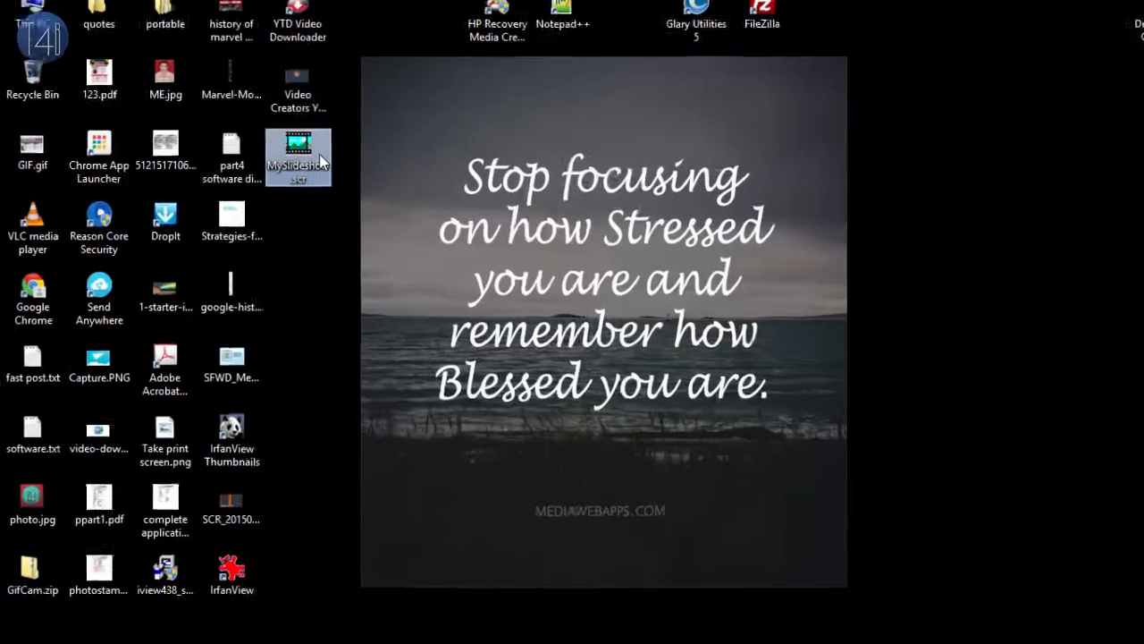
right_click(297, 157)
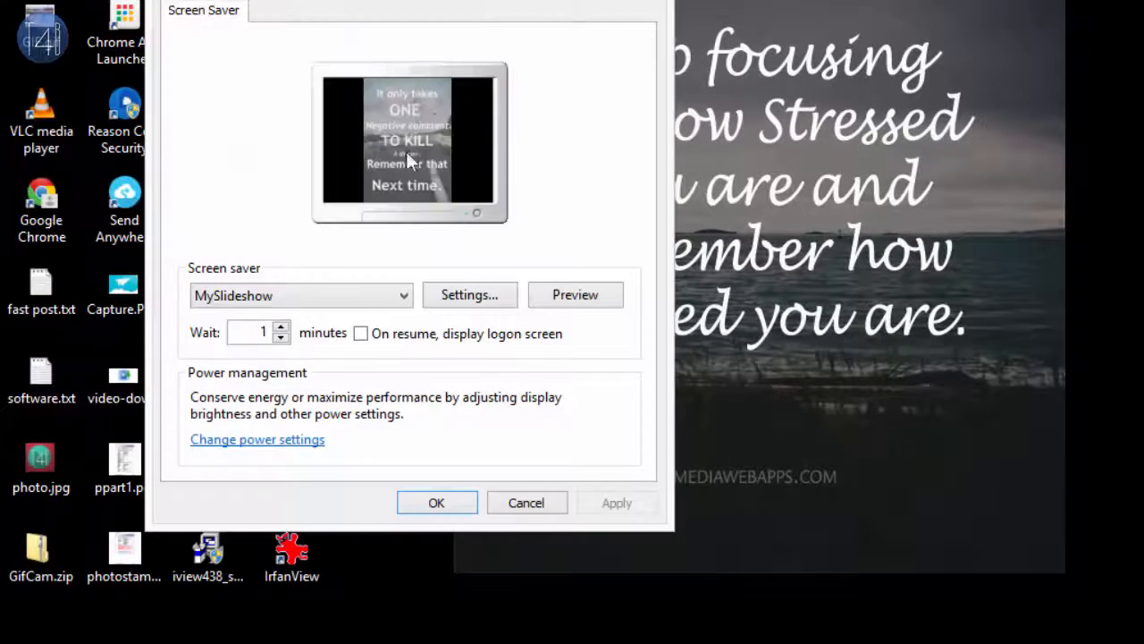
Step: Choose MySlideshow as the Windows screensaver with a 1-minute wait and confirm
left_click(401, 295)
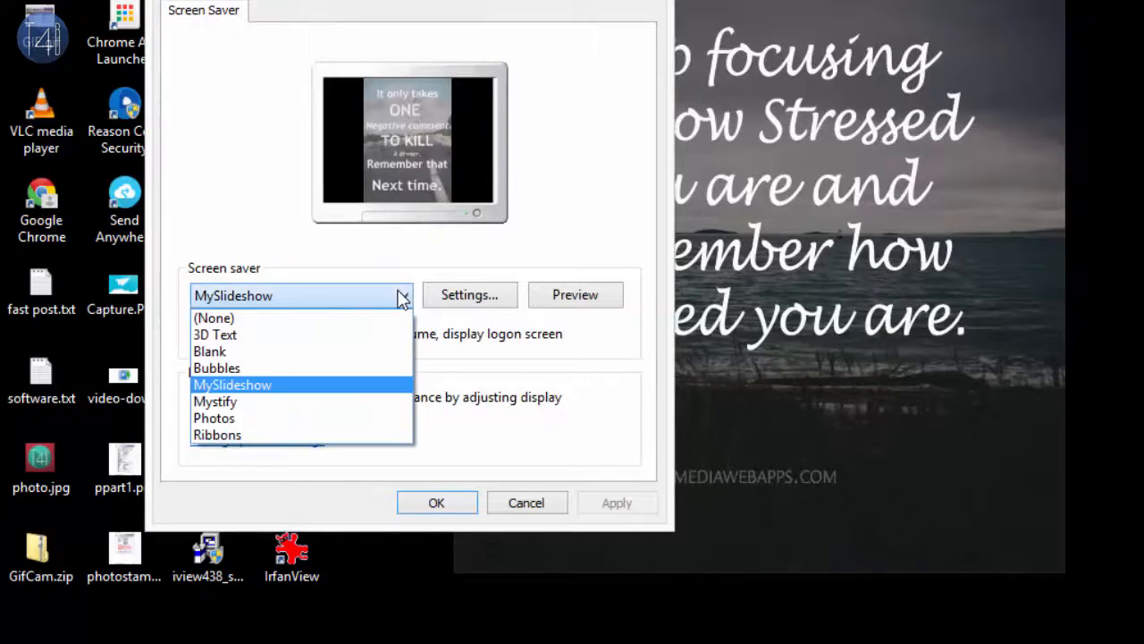
left_click(232, 384)
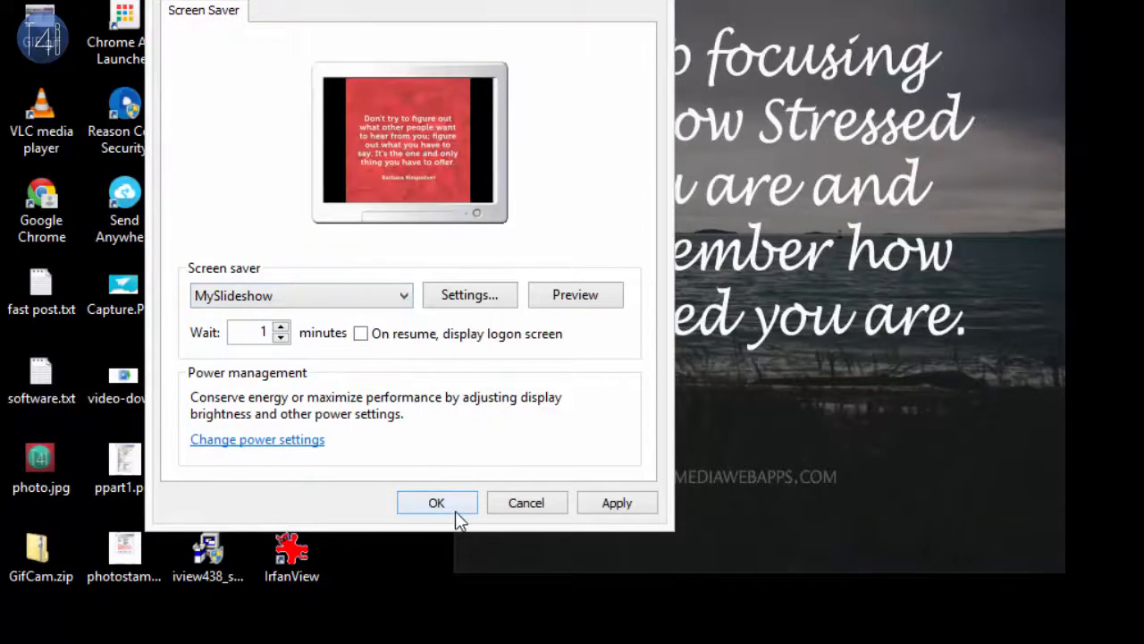
left_click(436, 502)
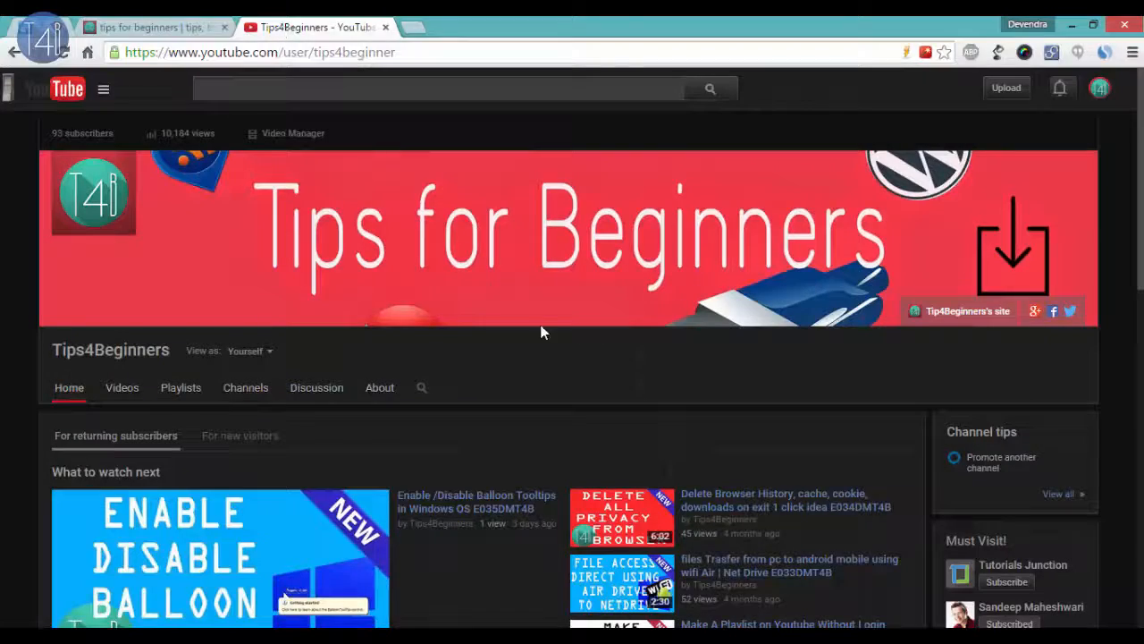
mouse_move(474, 300)
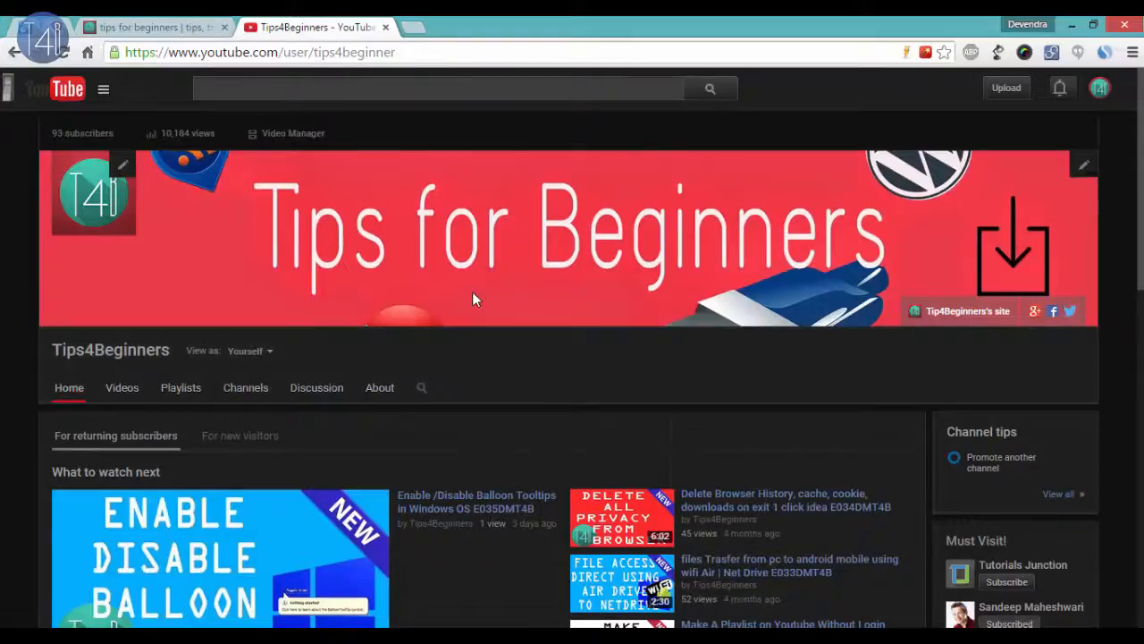